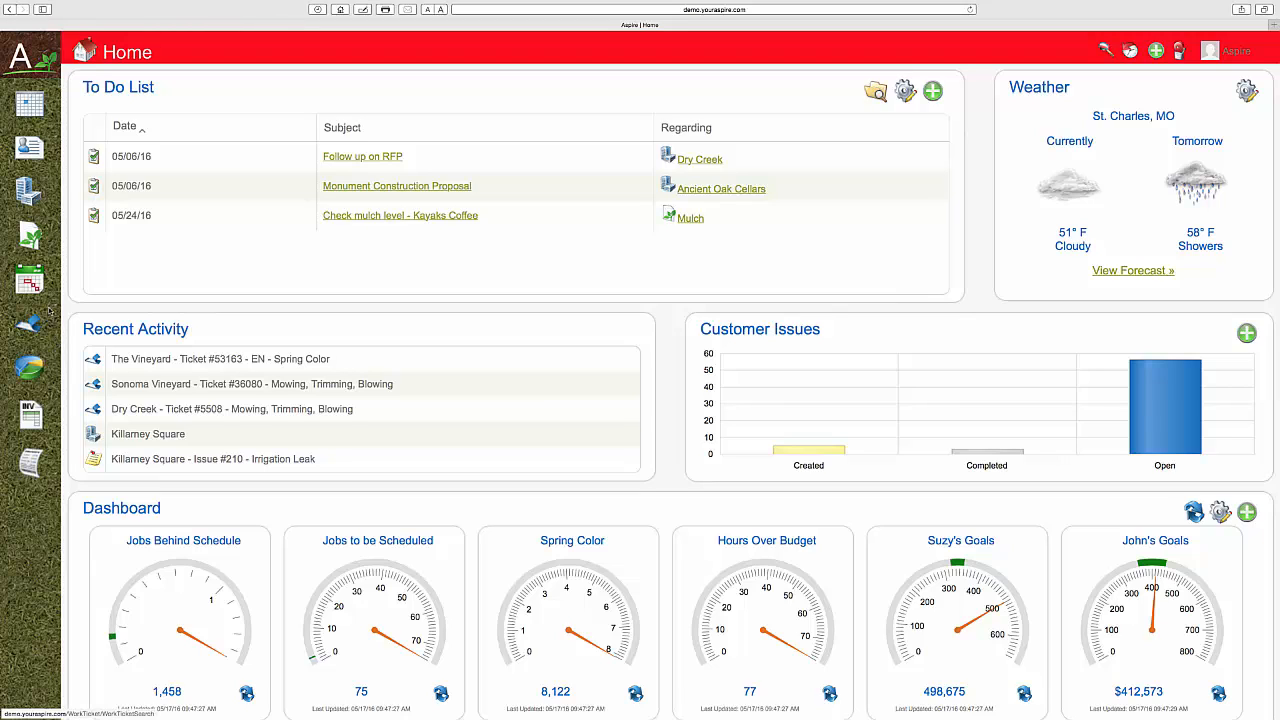
mouse_move(30, 285)
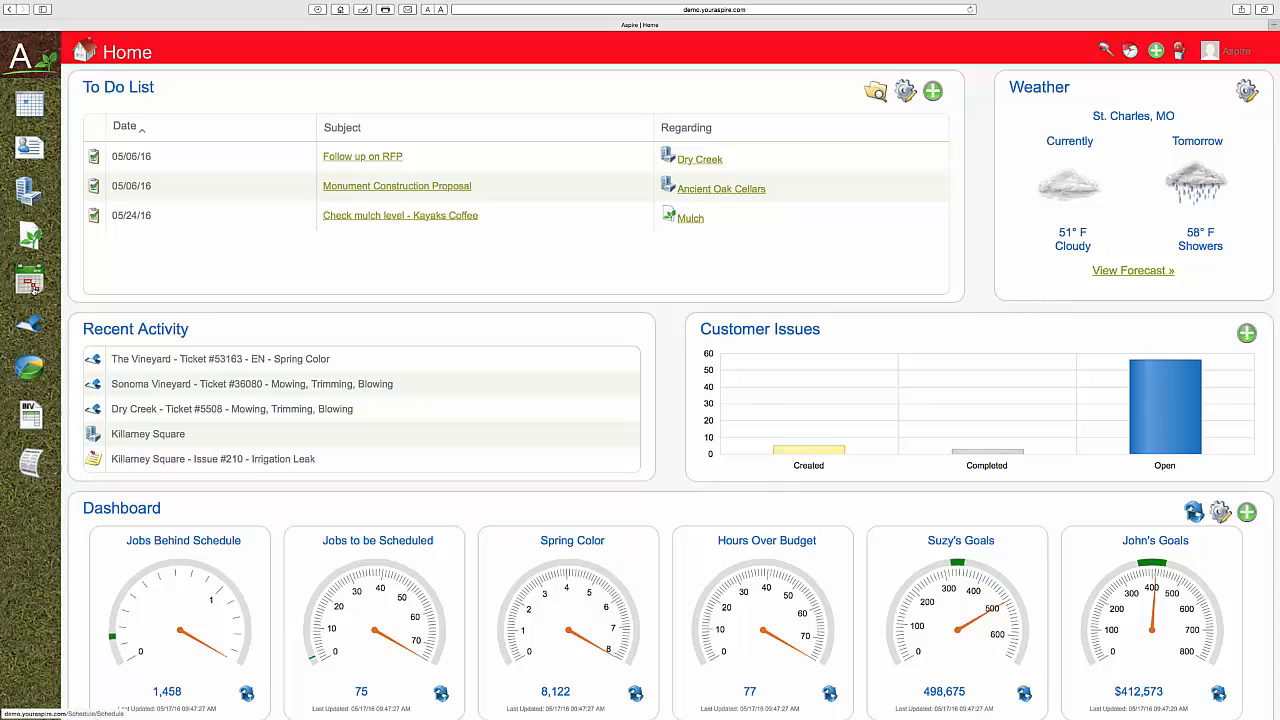
mouse_move(30, 320)
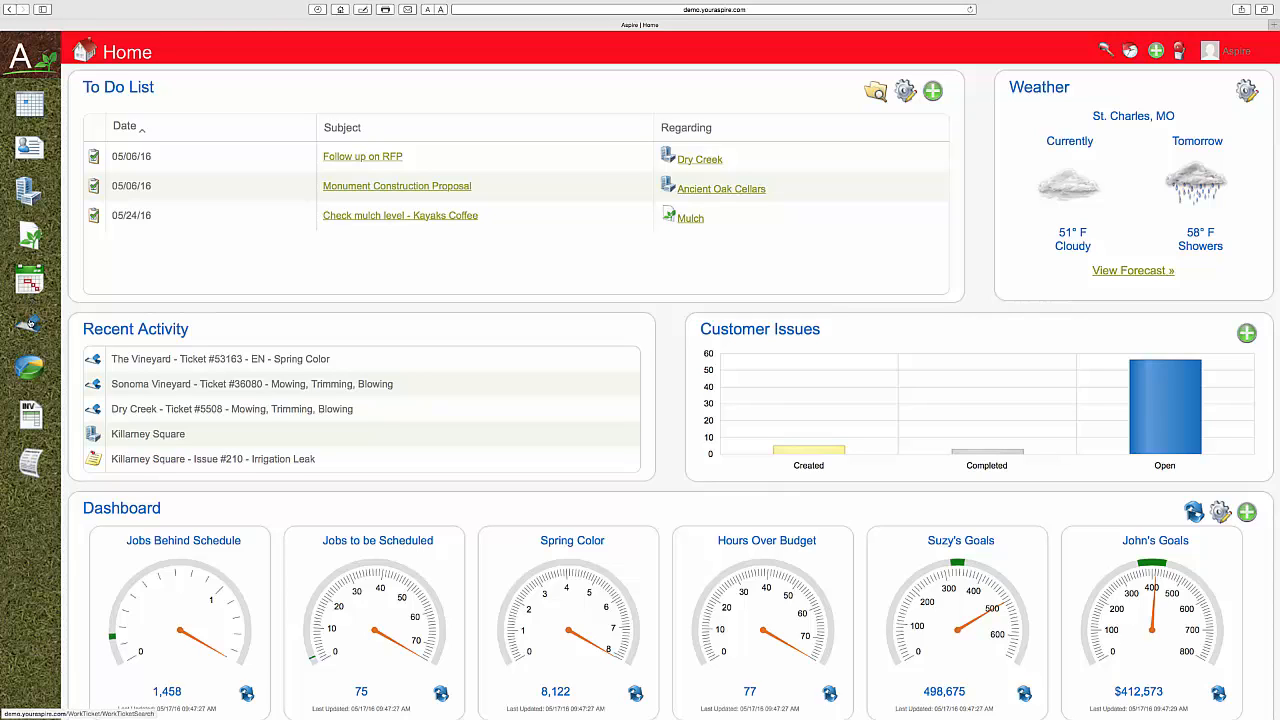
mouse_move(30, 323)
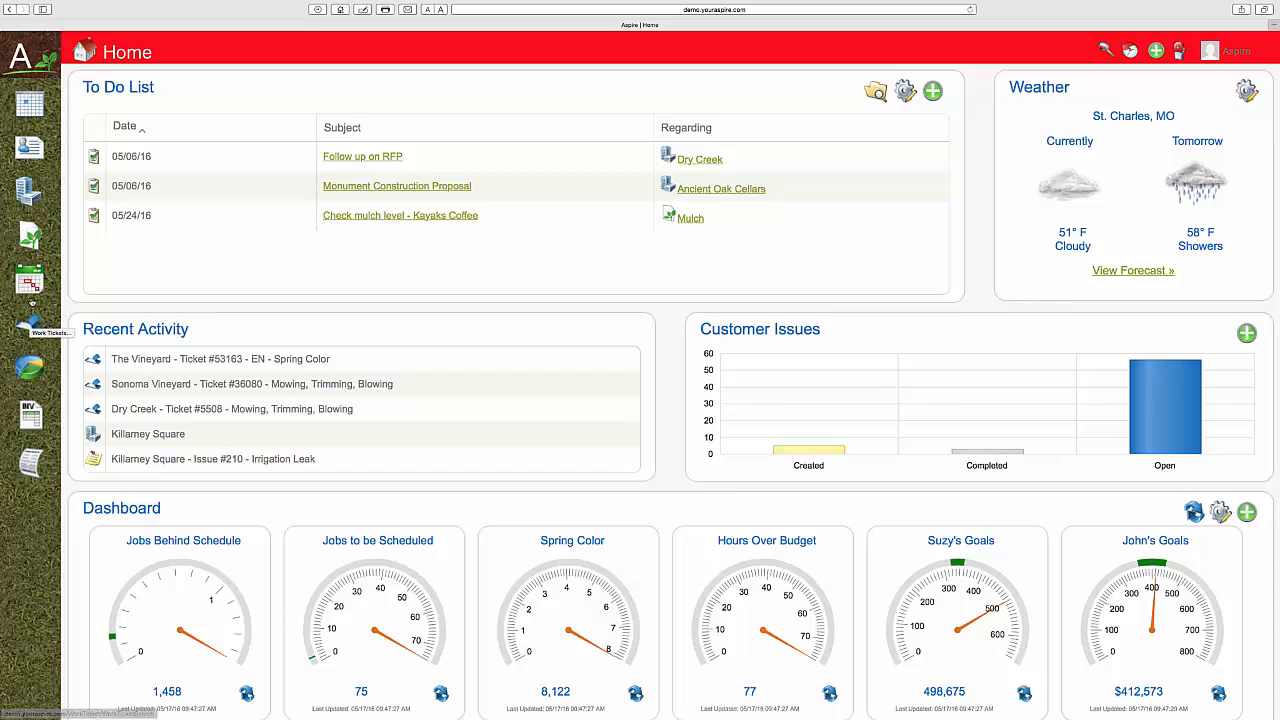
mouse_move(30, 285)
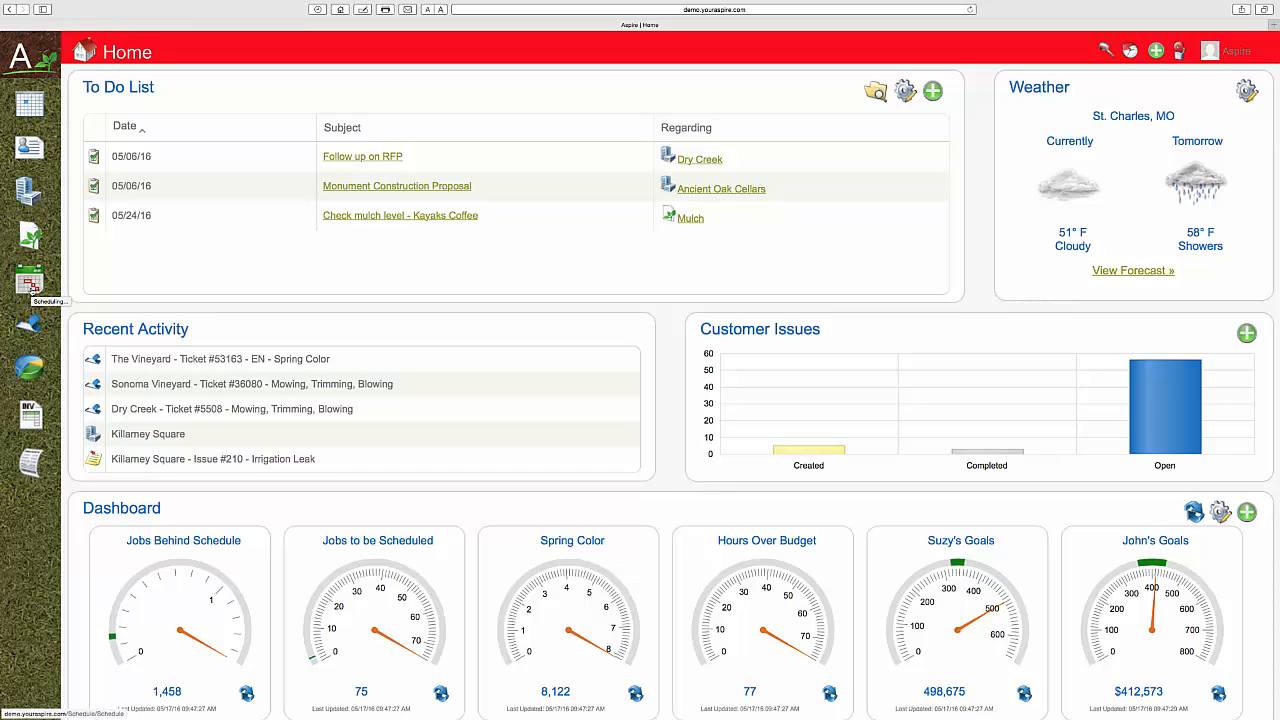
Show the Schedule Board for Aspire Admin's crews on the previous week, 05/09–05/15
click(30, 283)
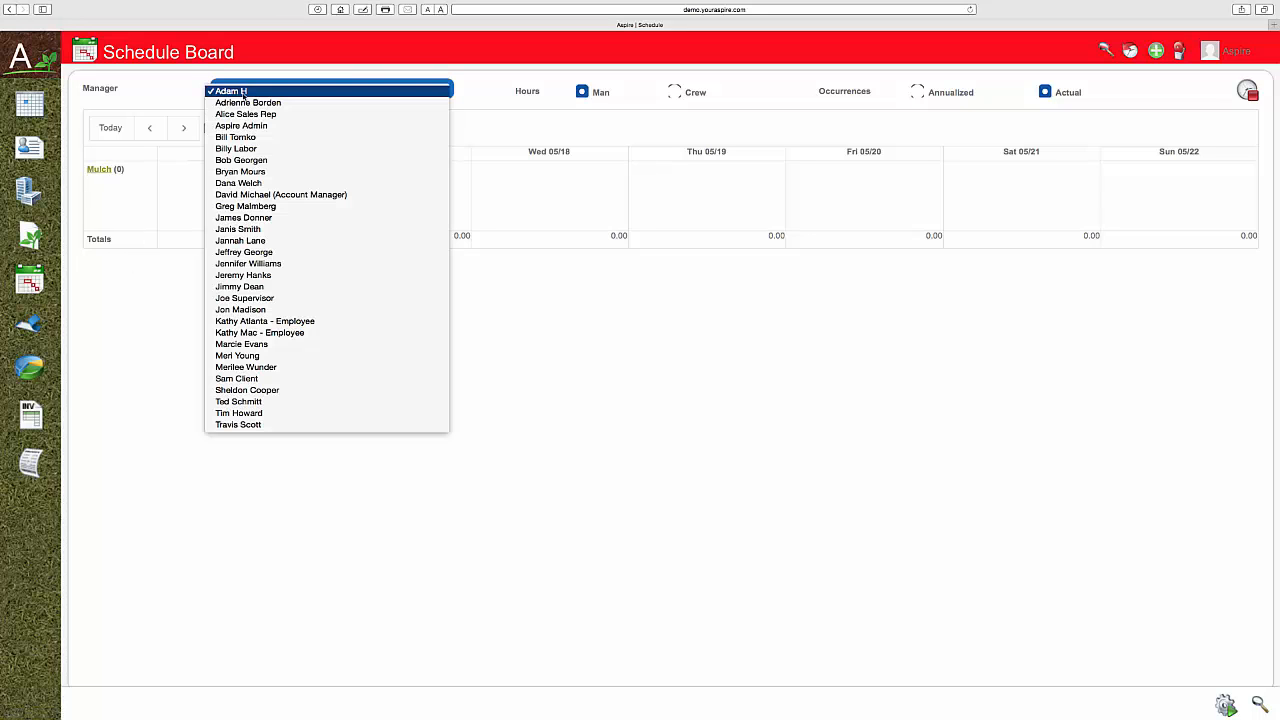
click(230, 91)
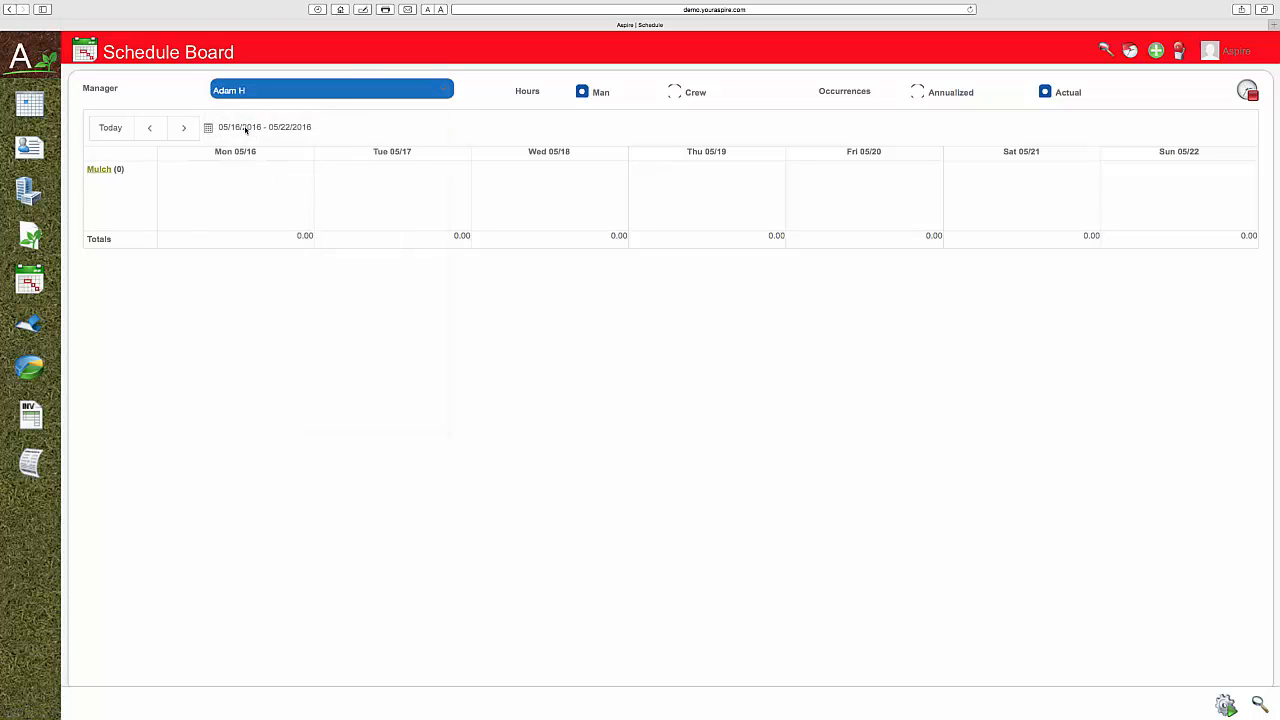
click(330, 90)
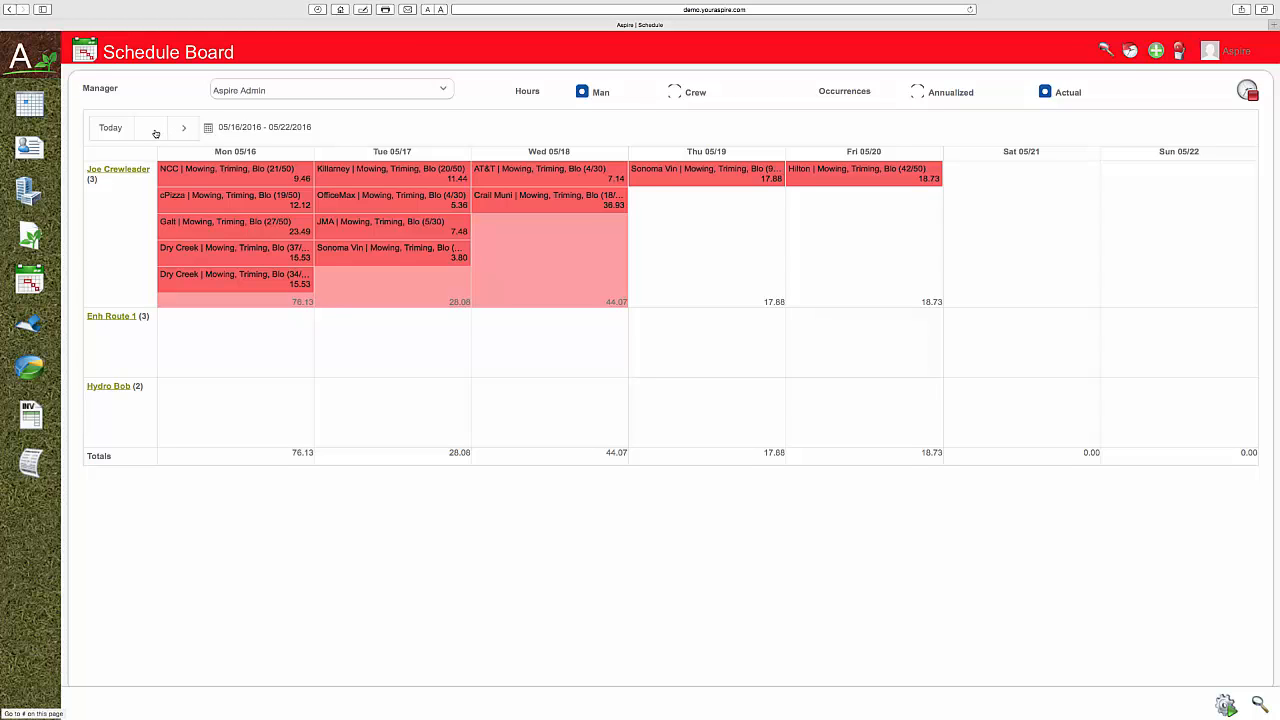
click(150, 128)
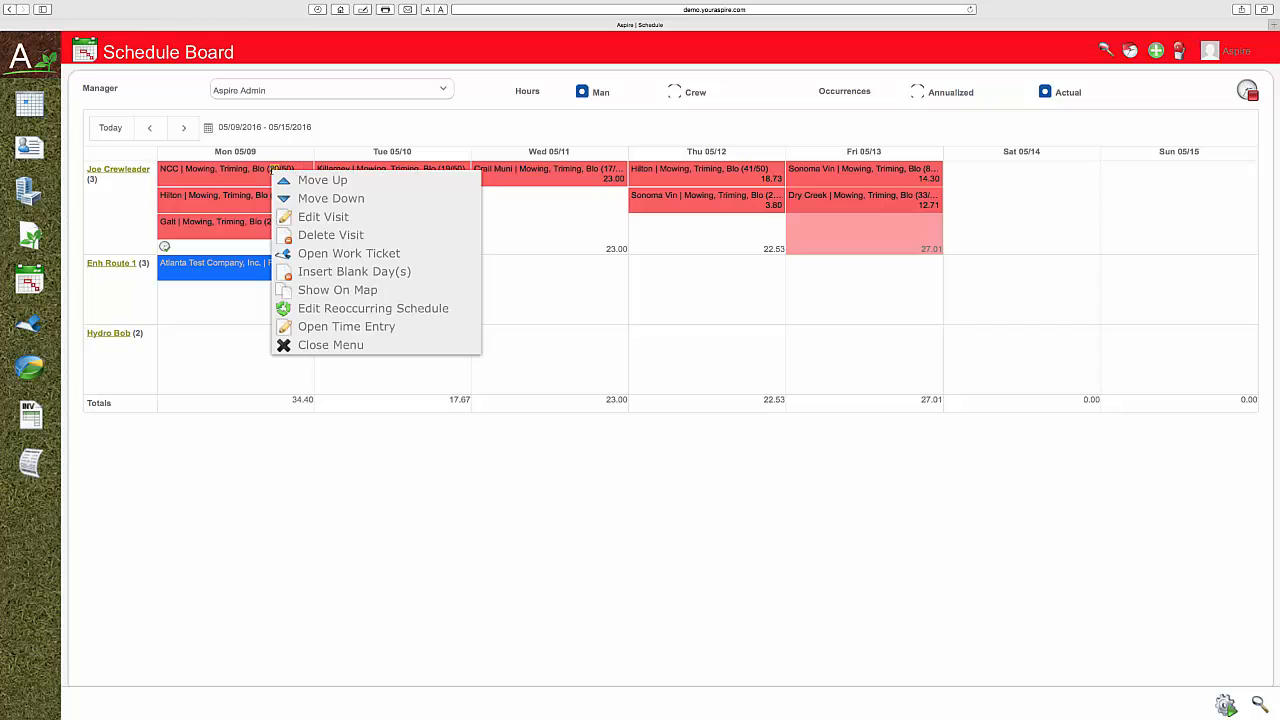
mouse_move(353, 271)
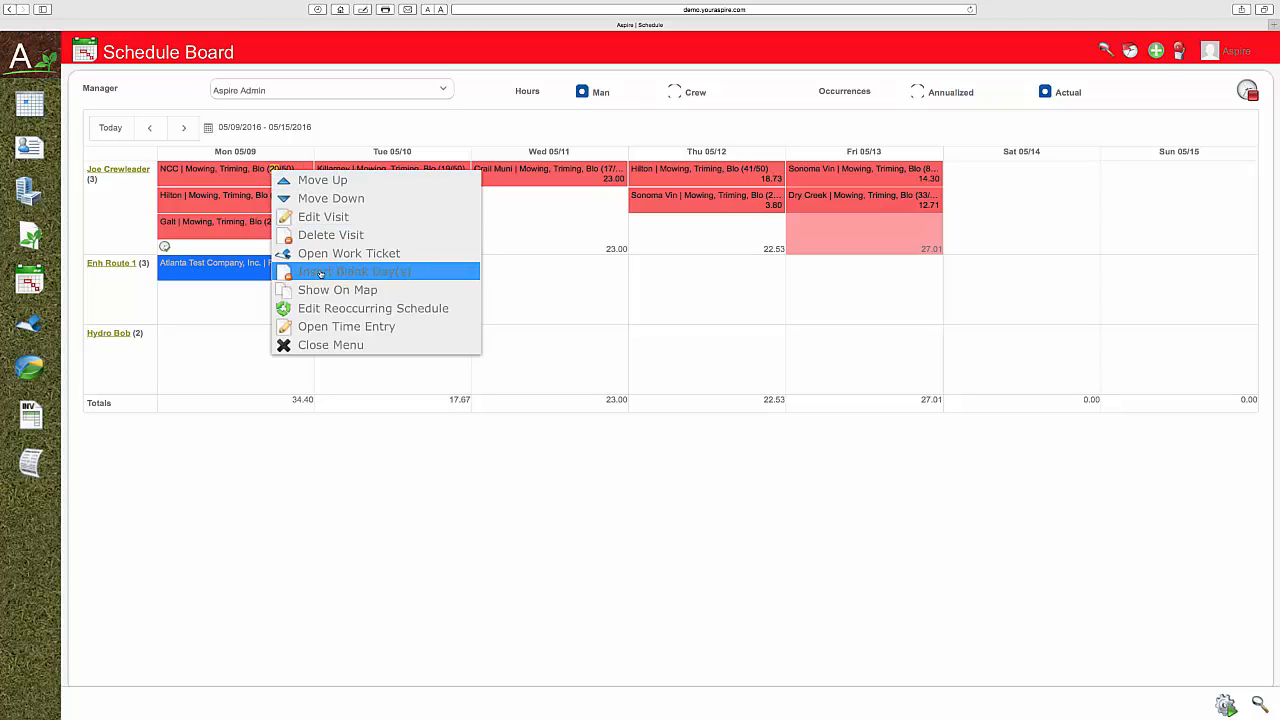
click(373, 308)
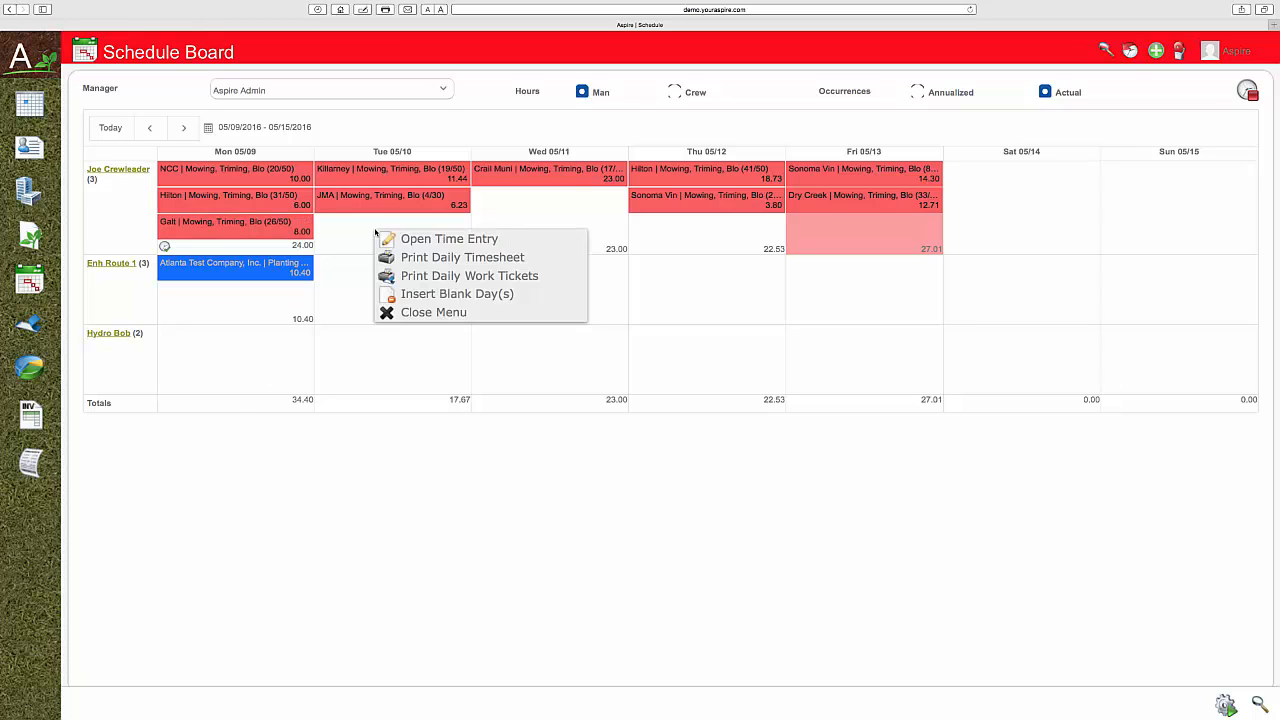
mouse_move(457, 293)
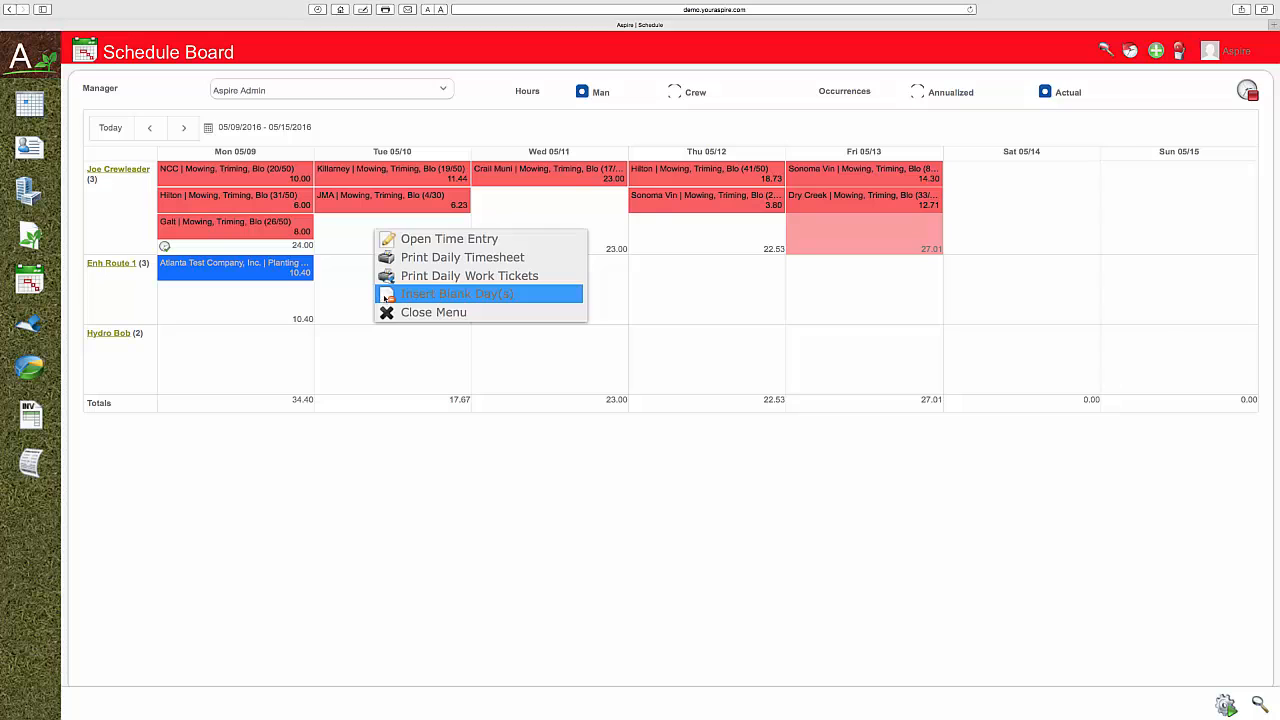
click(457, 293)
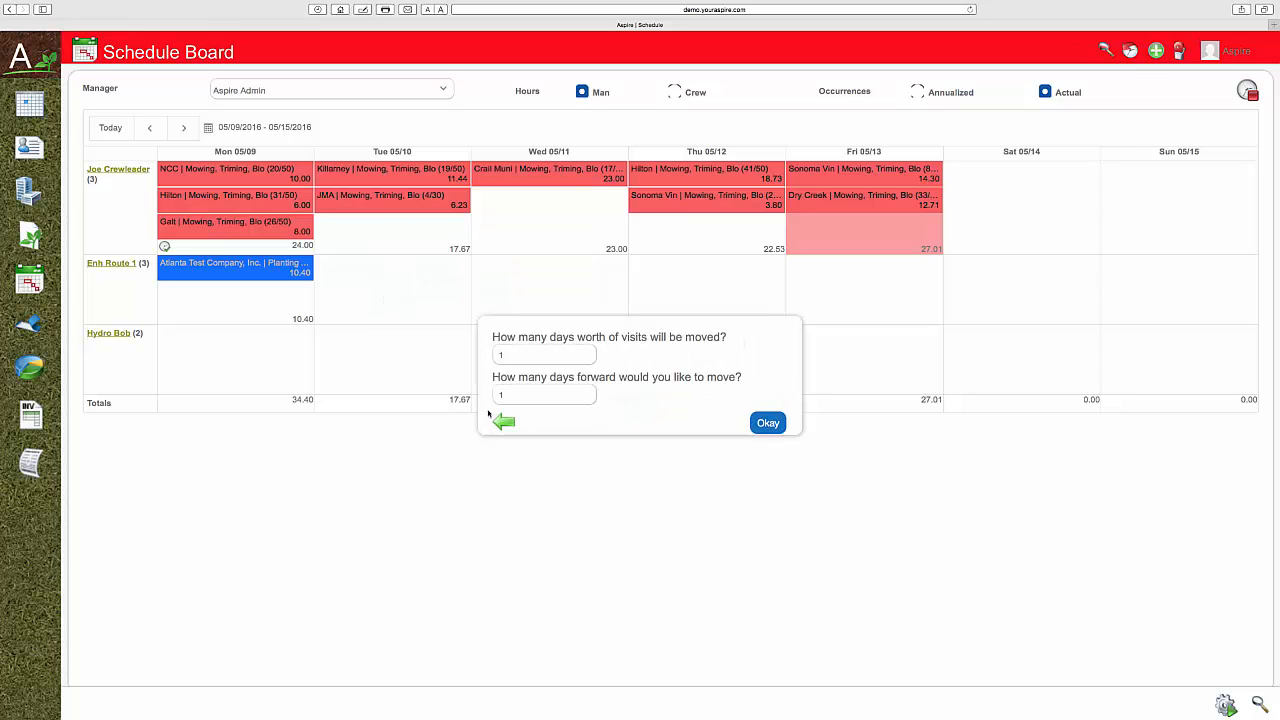
mouse_move(502, 420)
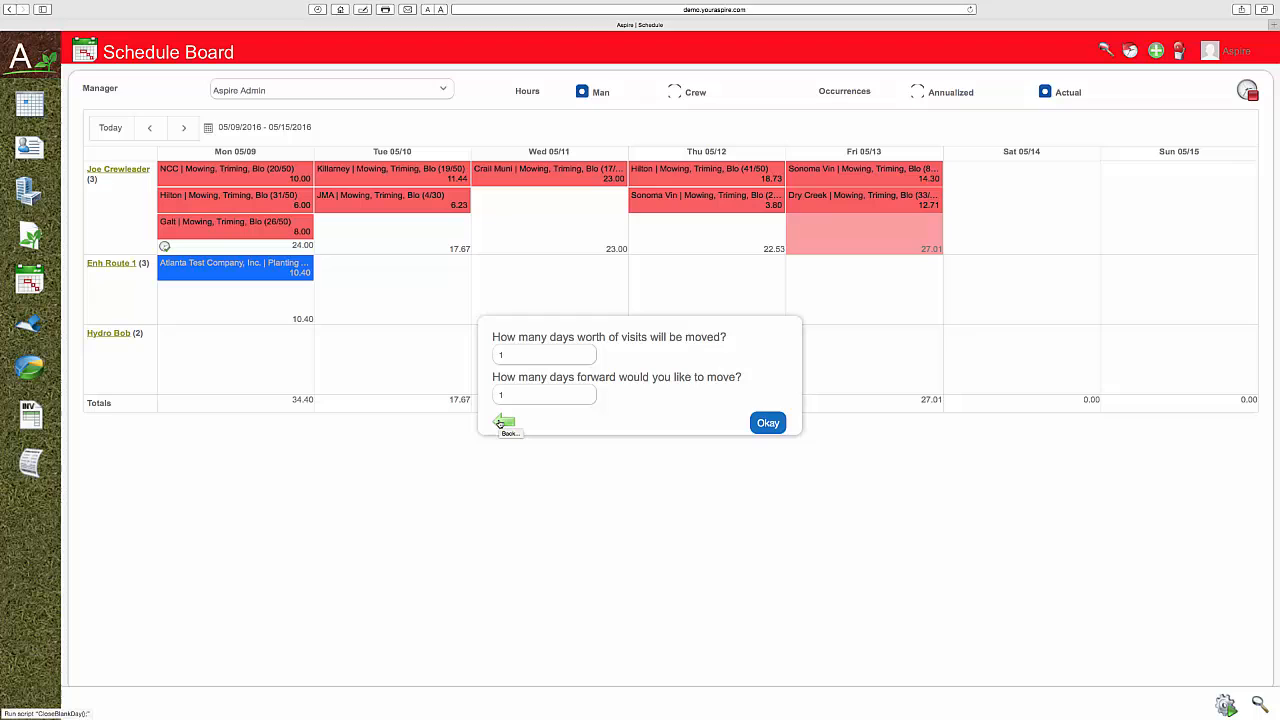
click(767, 422)
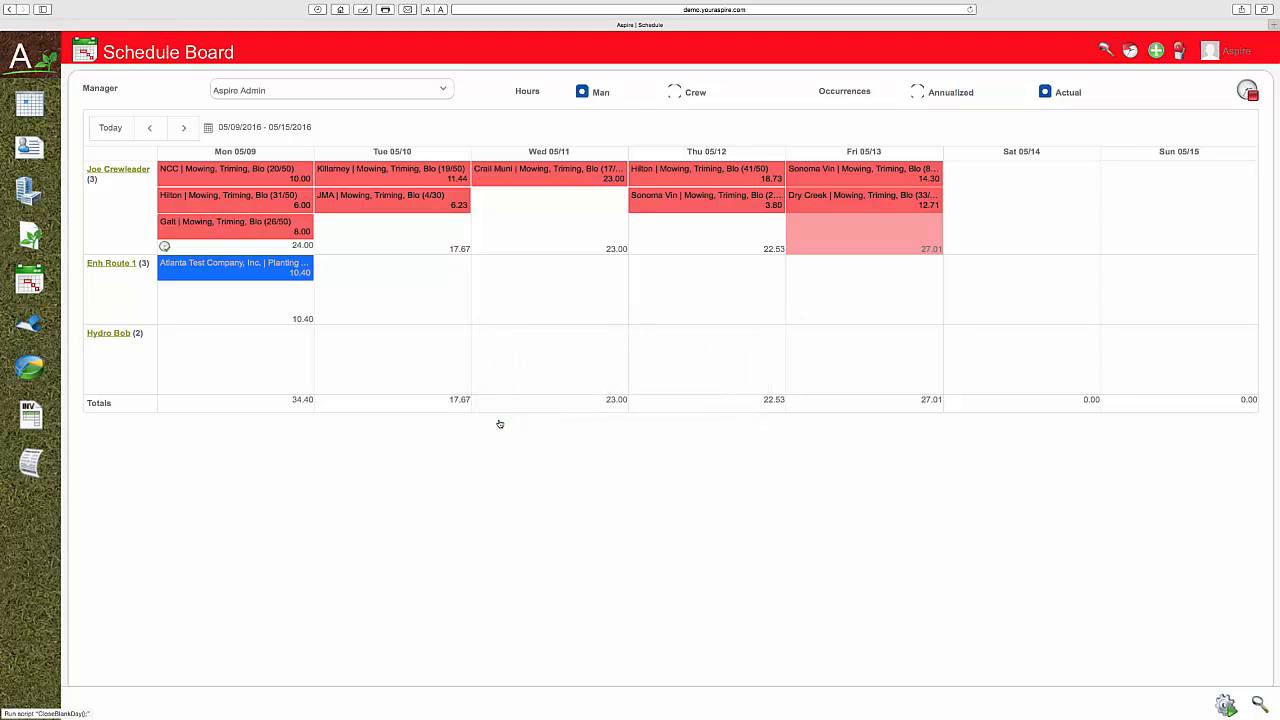
mouse_move(440, 306)
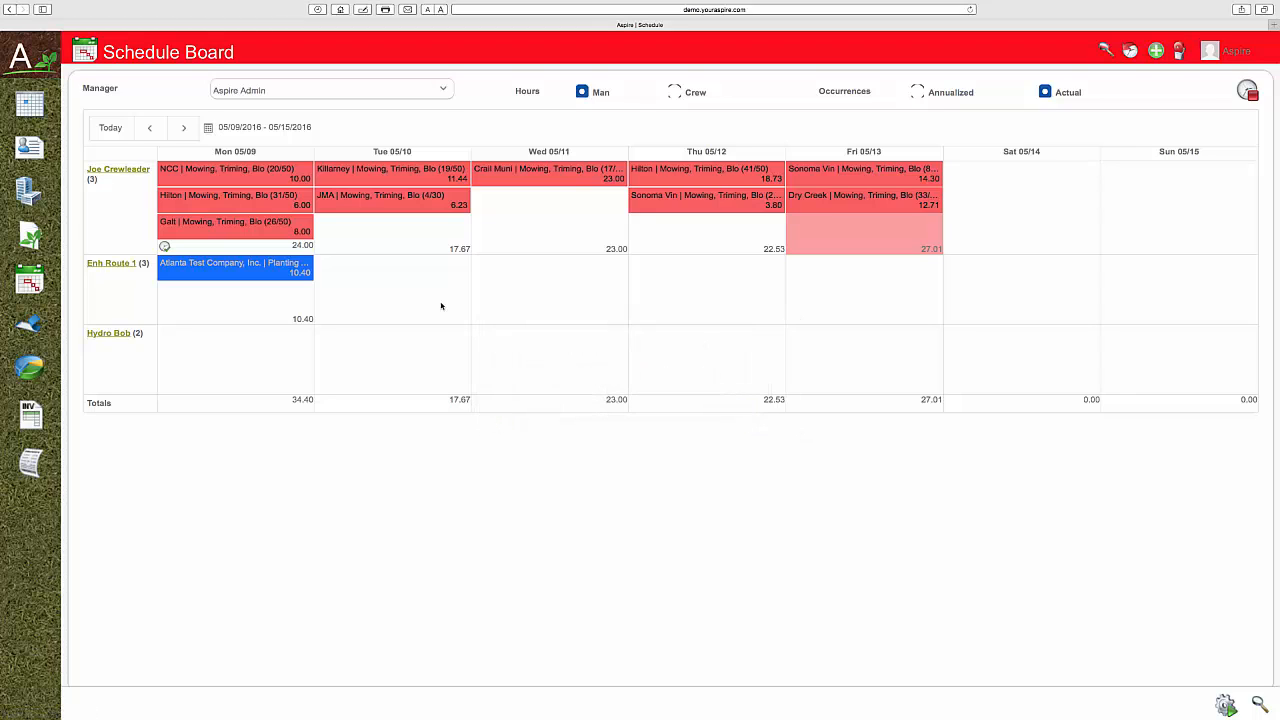
mouse_move(448, 308)
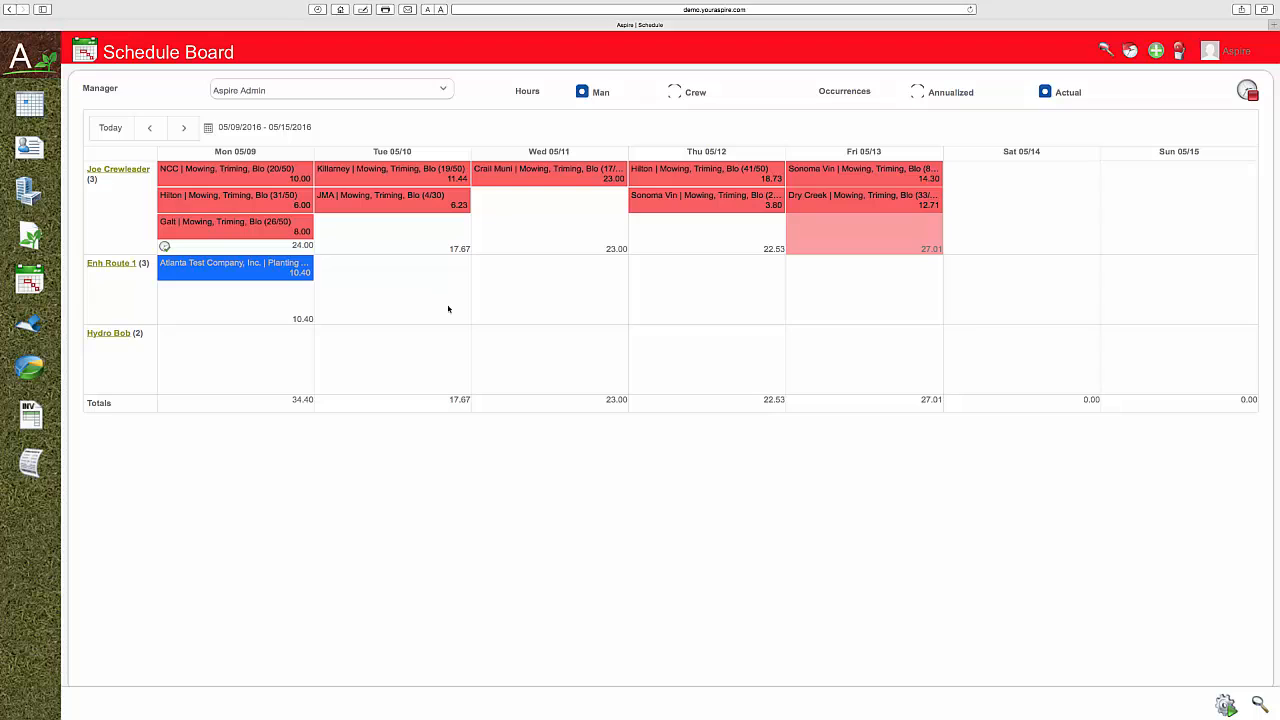
mouse_move(455, 313)
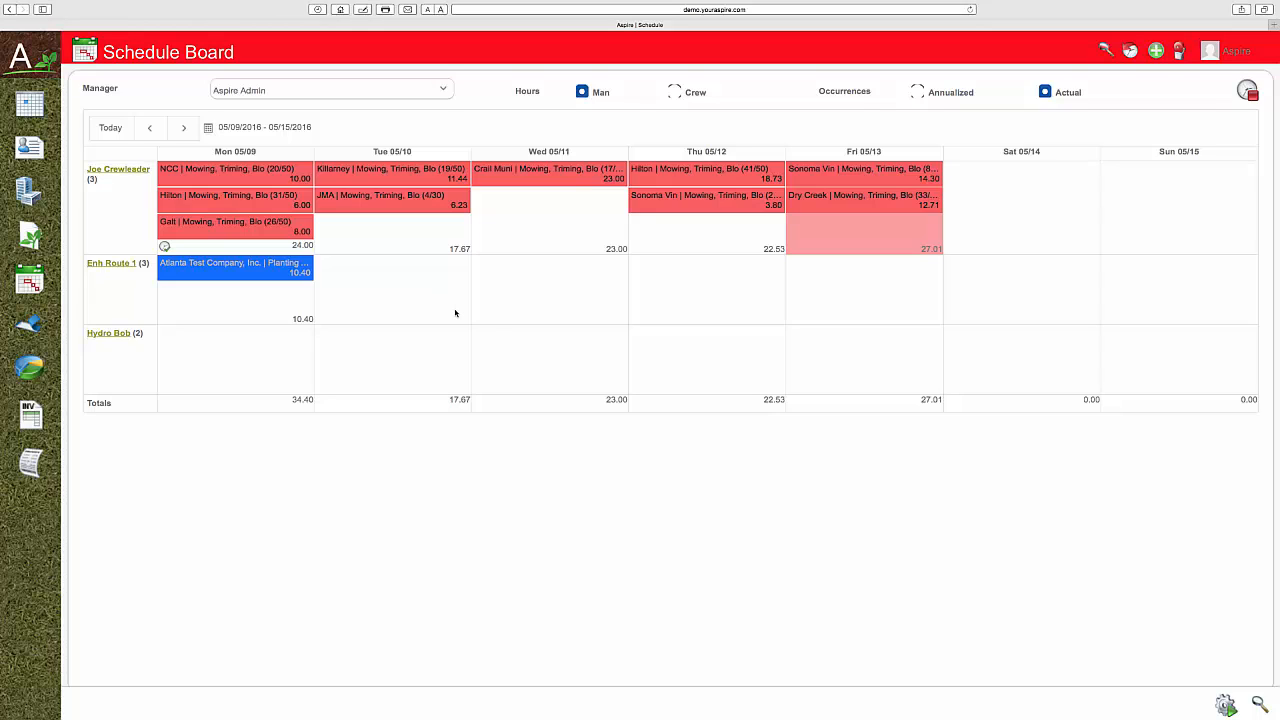
mouse_move(996, 573)
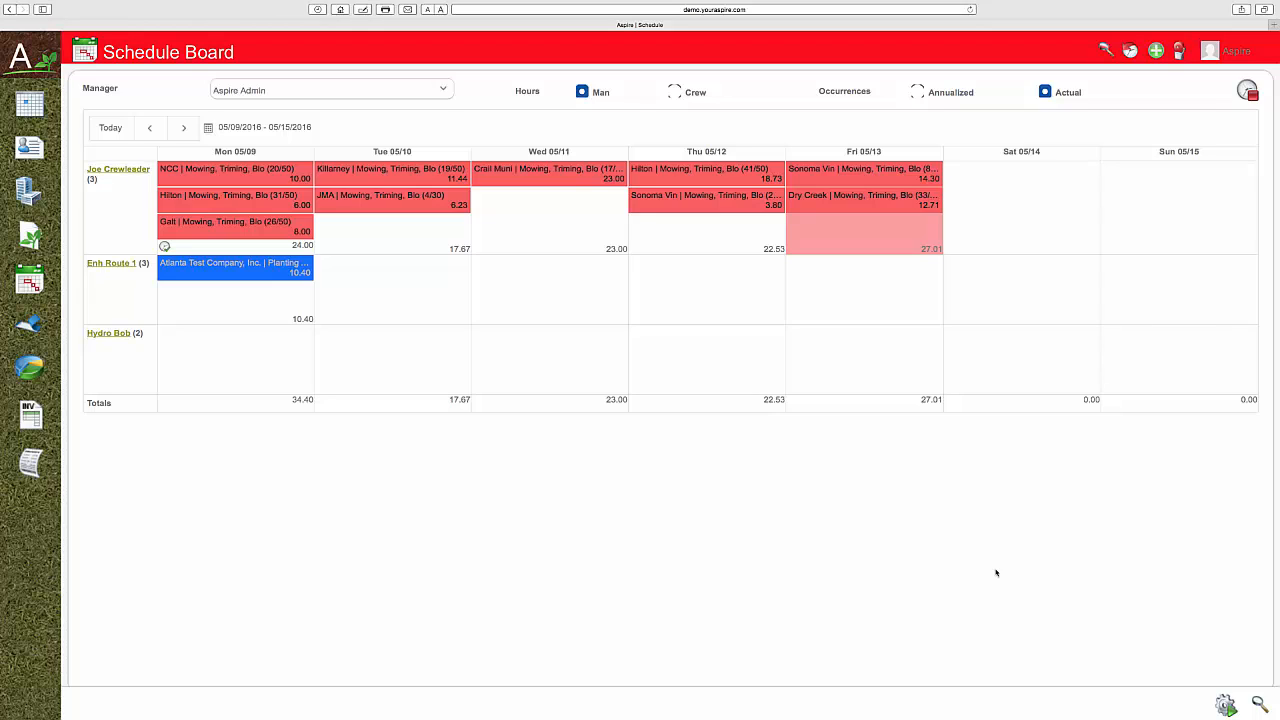
mouse_move(996, 573)
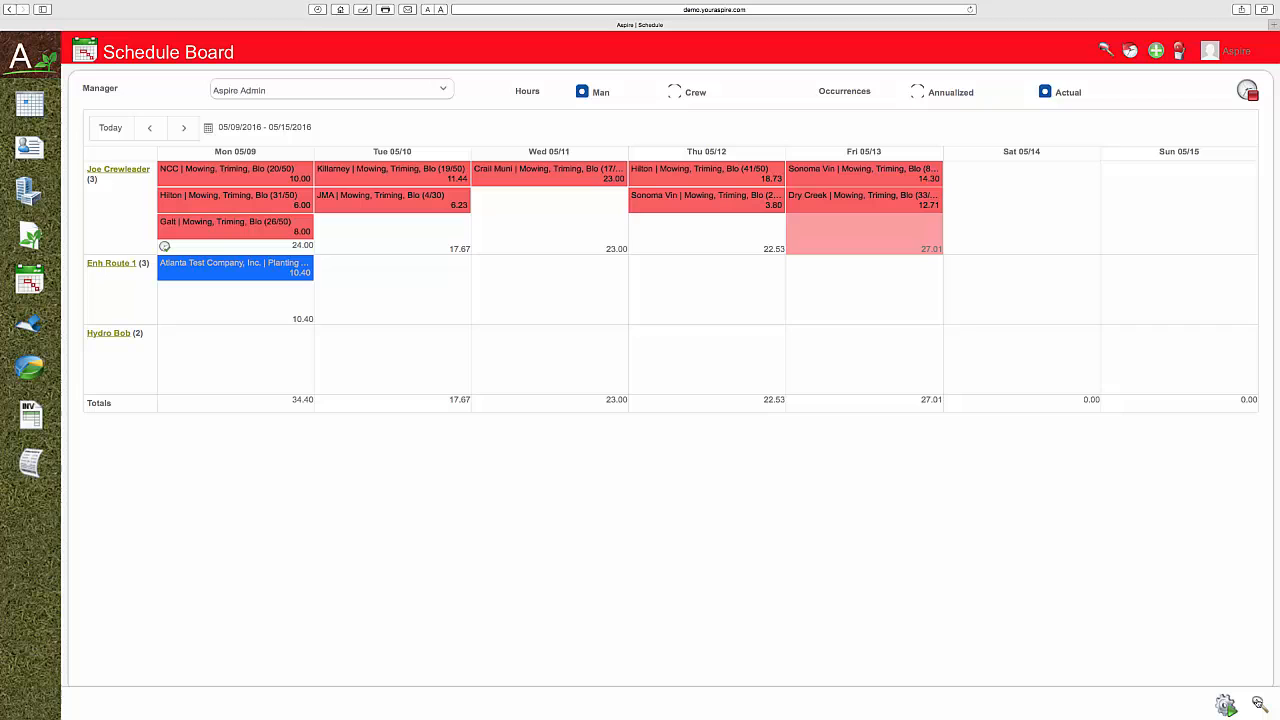
mouse_move(1143, 702)
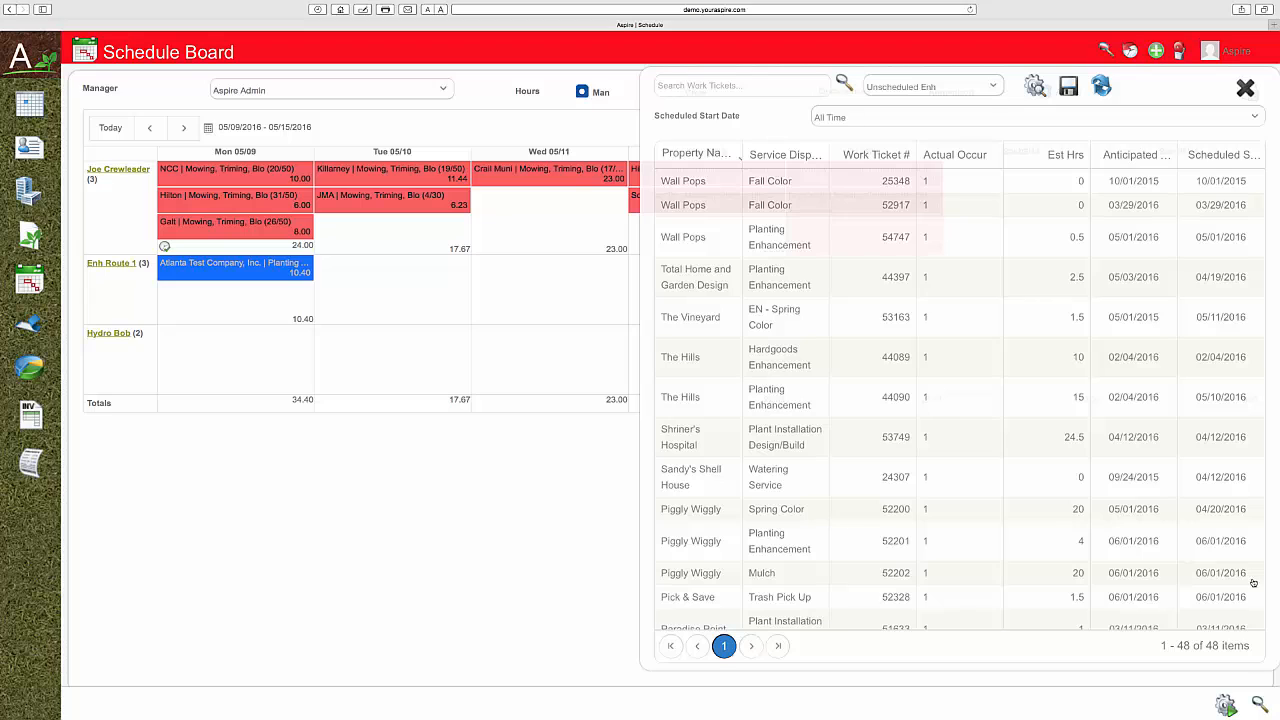
mouse_move(771, 322)
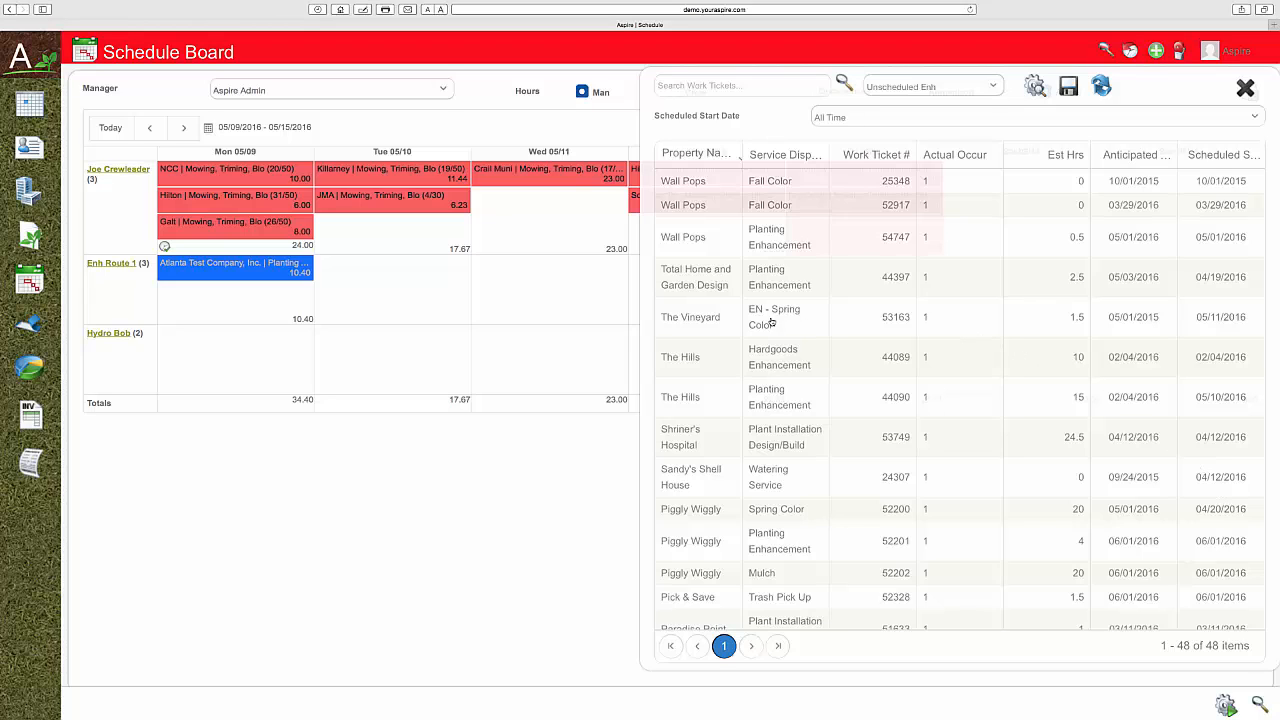
Pick The Vineyard Spring Color ticket and open its work ticket from the Enh Route 1 Tuesday visit
click(1245, 88)
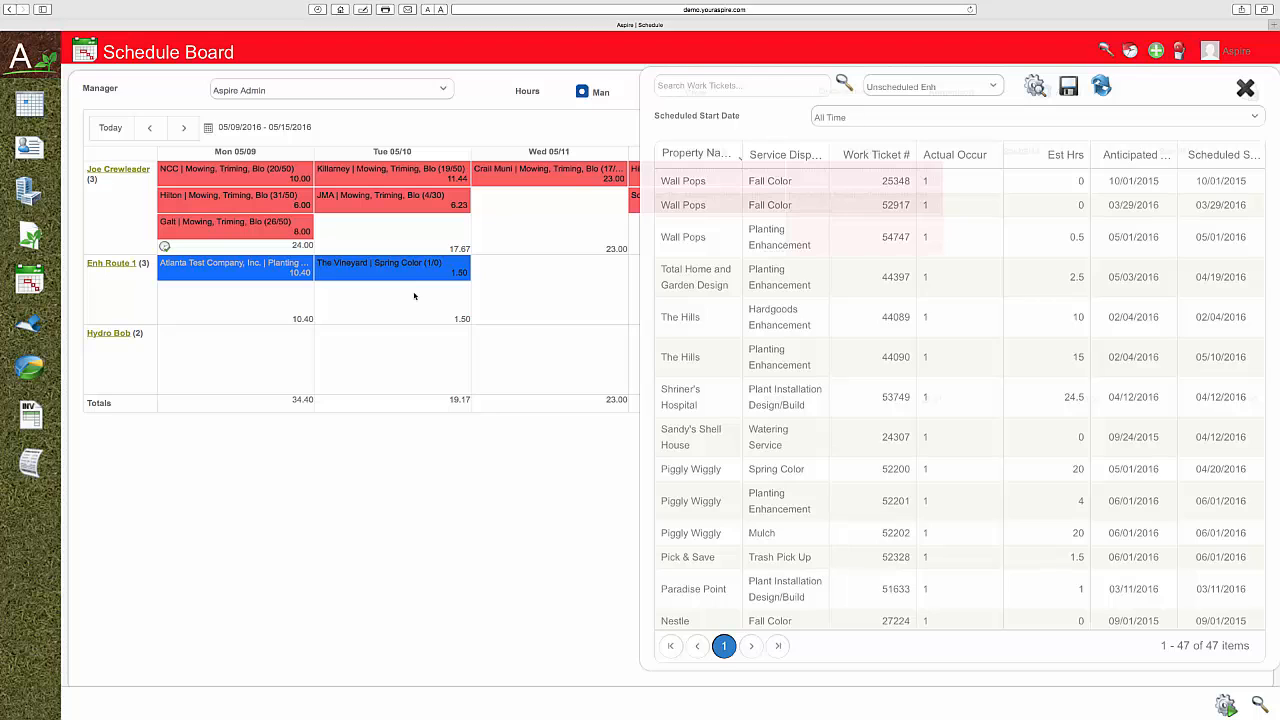
right_click(390, 267)
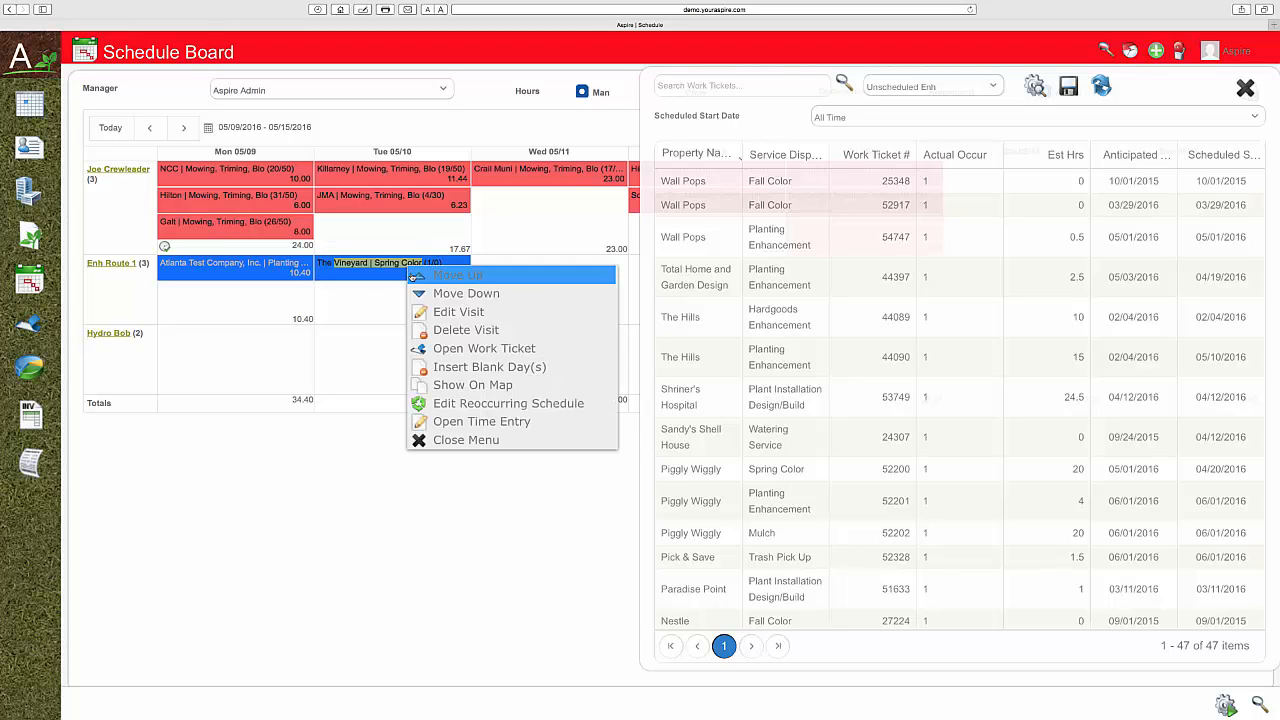
click(484, 348)
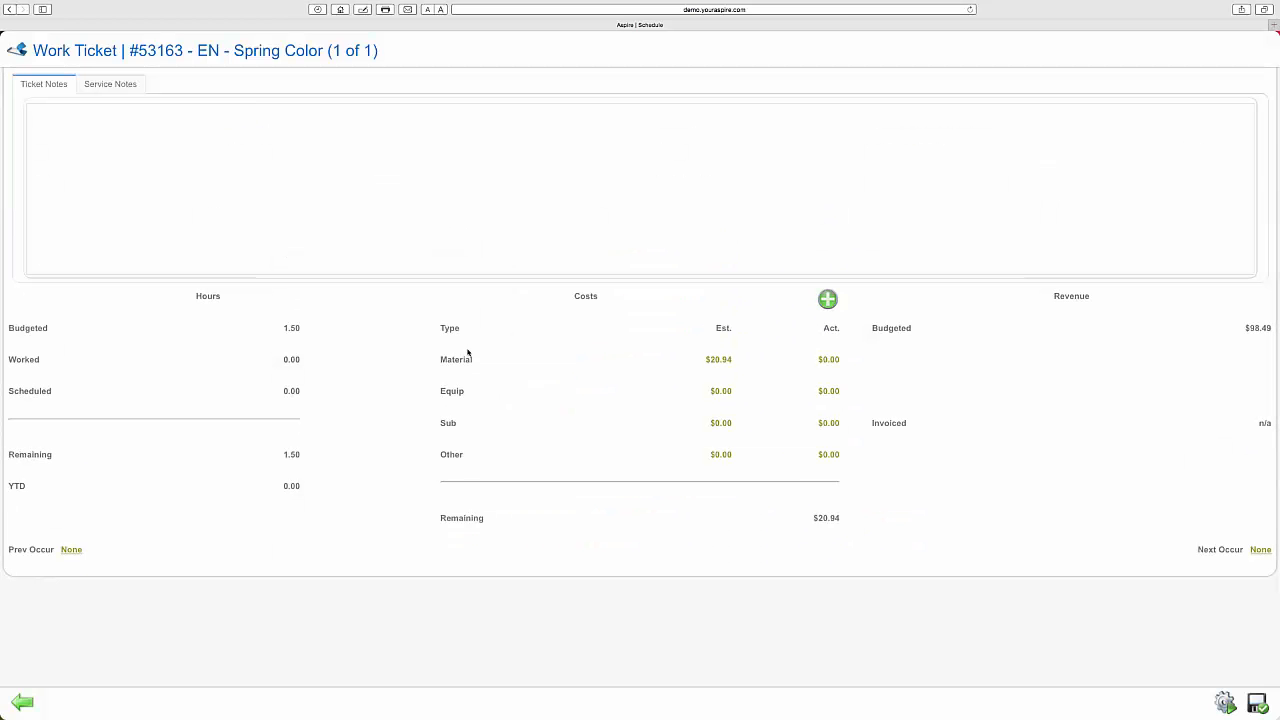
mouse_move(707, 383)
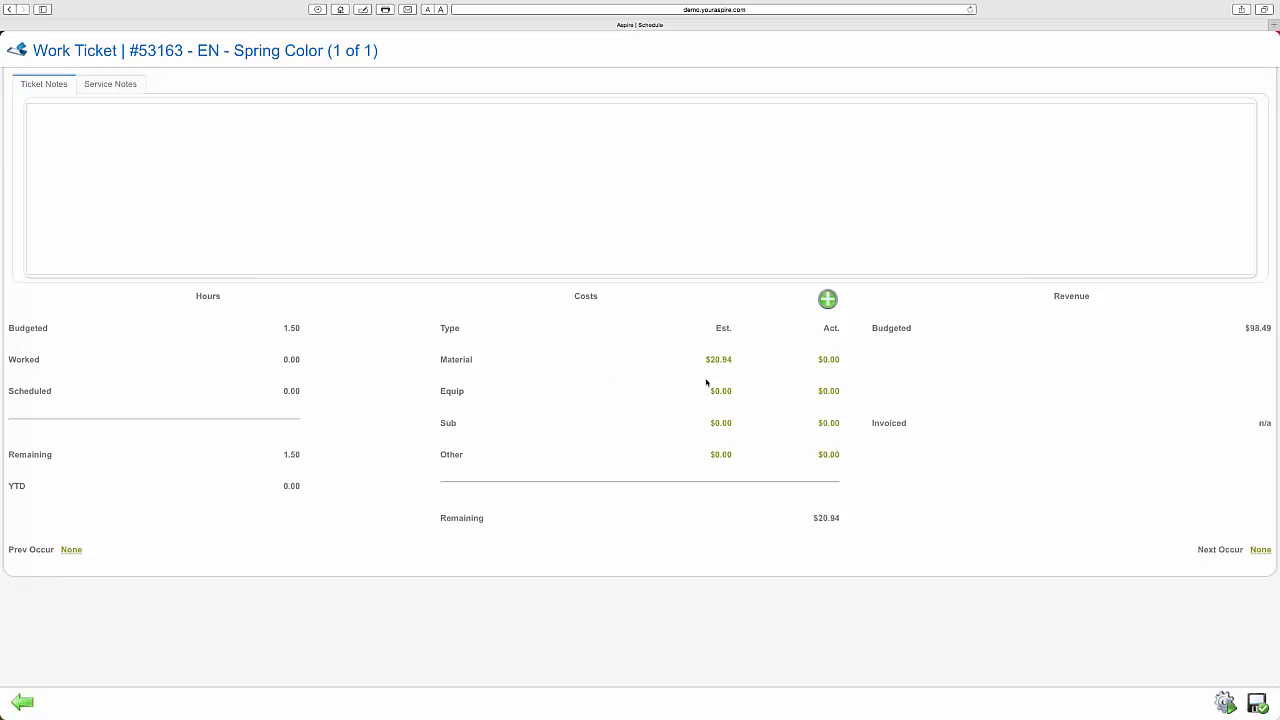
mouse_move(1210, 341)
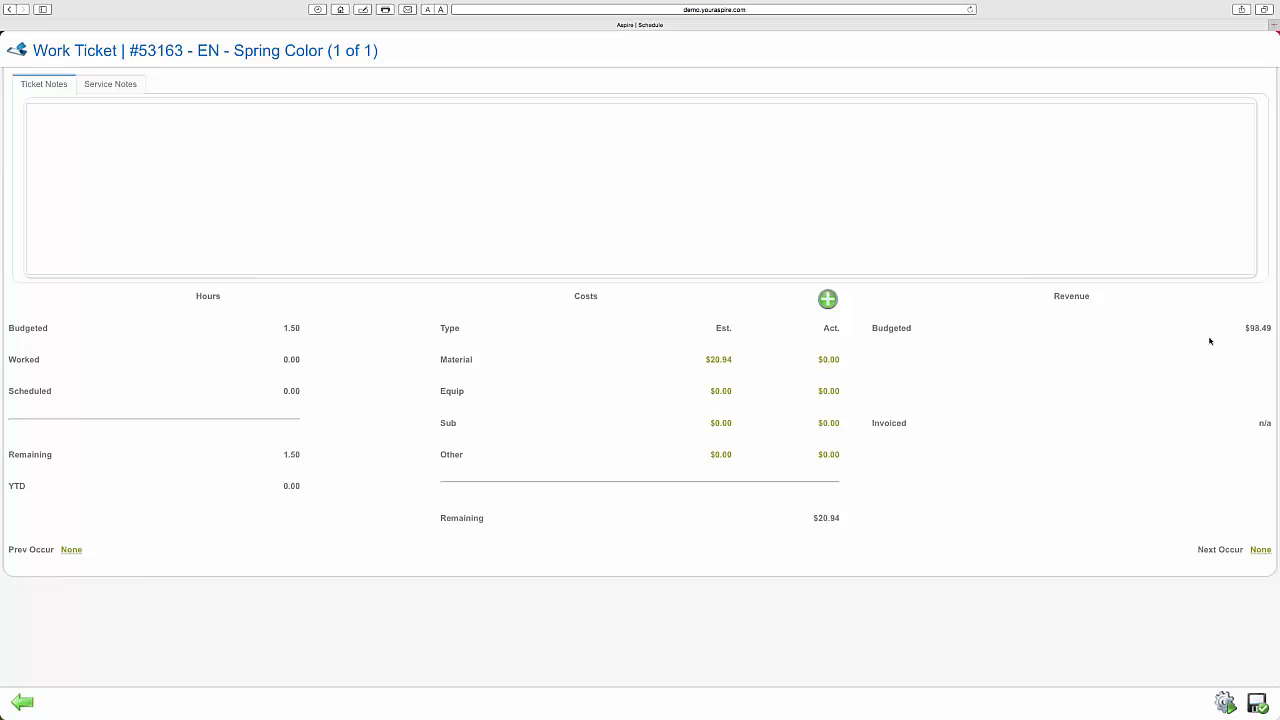
mouse_move(749, 225)
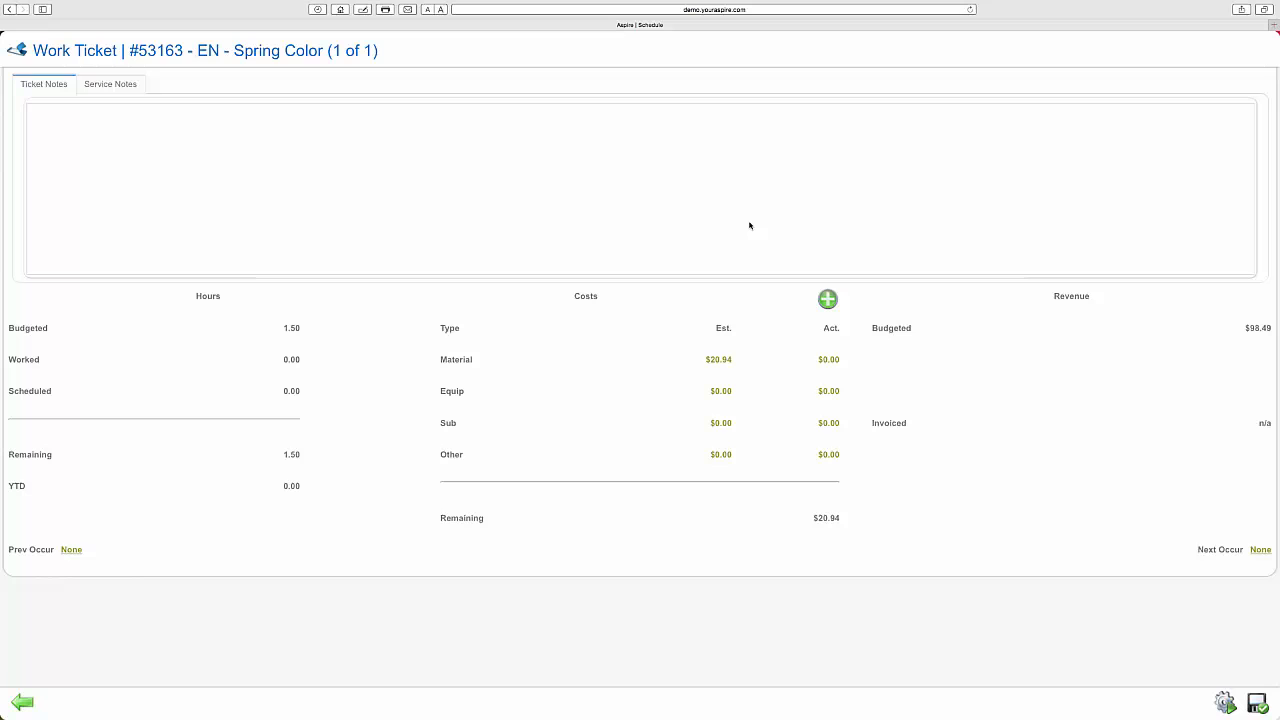
click(22, 701)
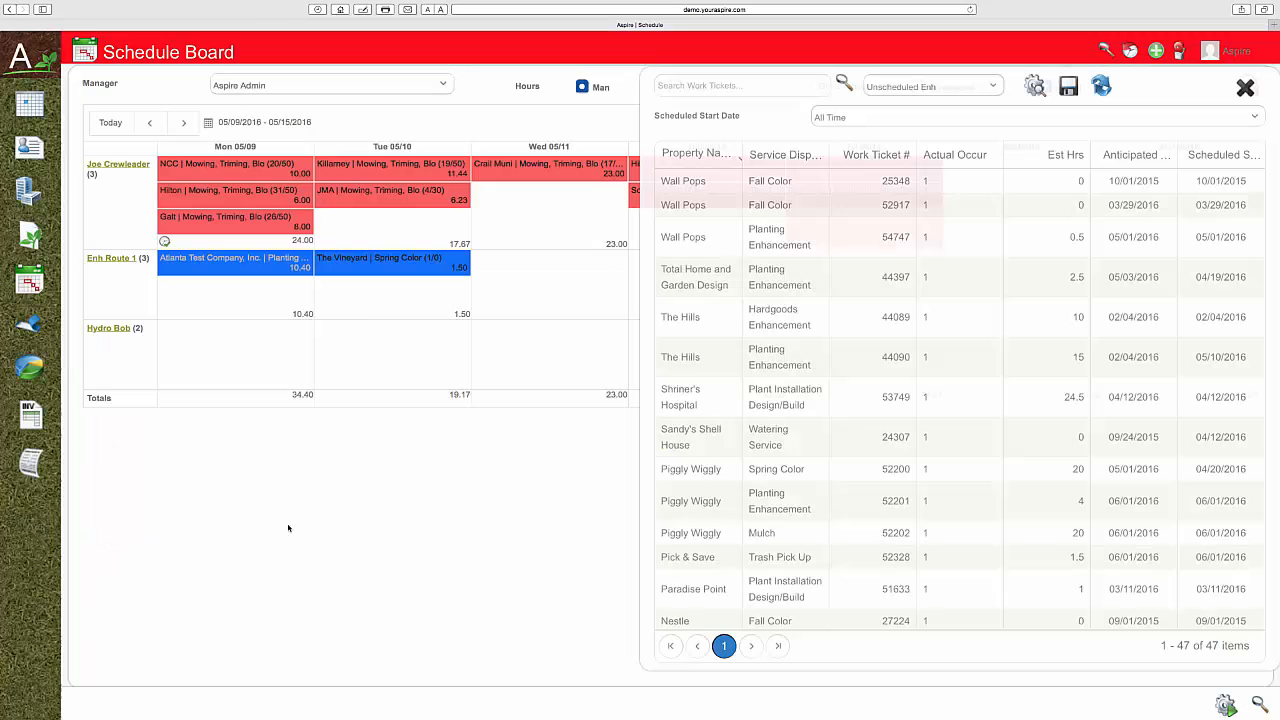
View the Galt mowing visit's time entry, then hide the unscheduled work tickets panel
right_click(235, 218)
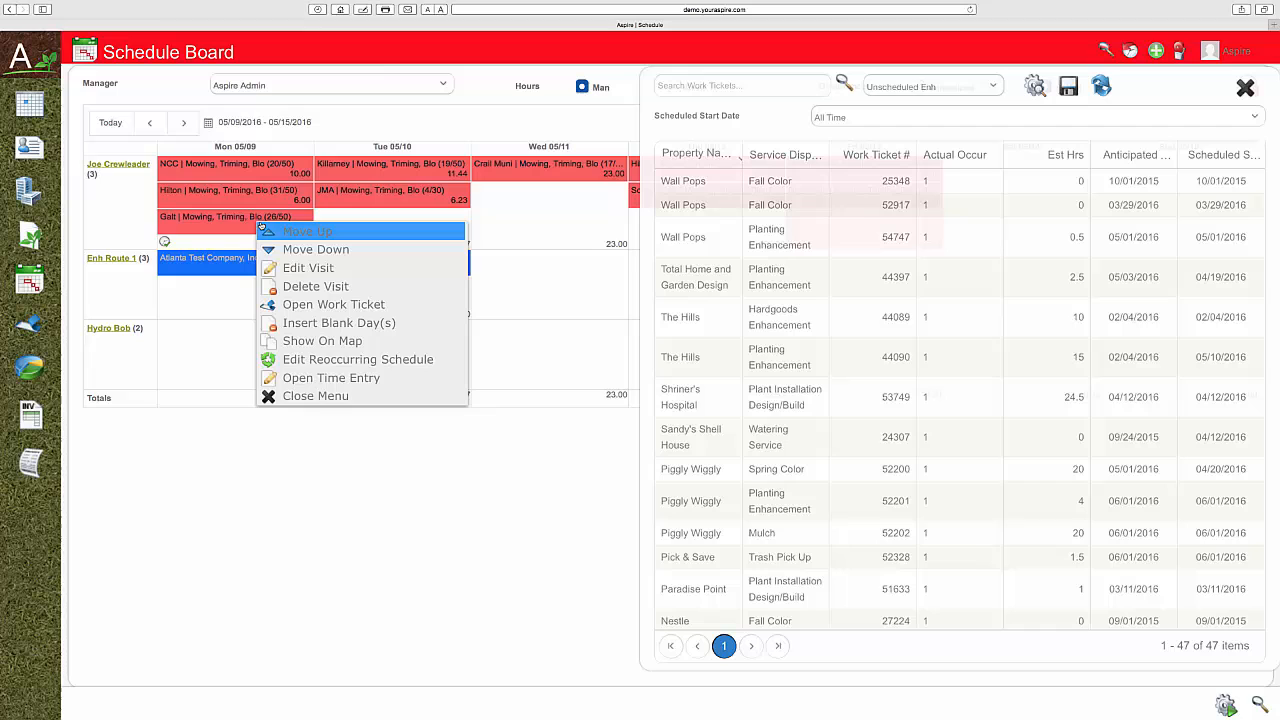
mouse_move(331, 378)
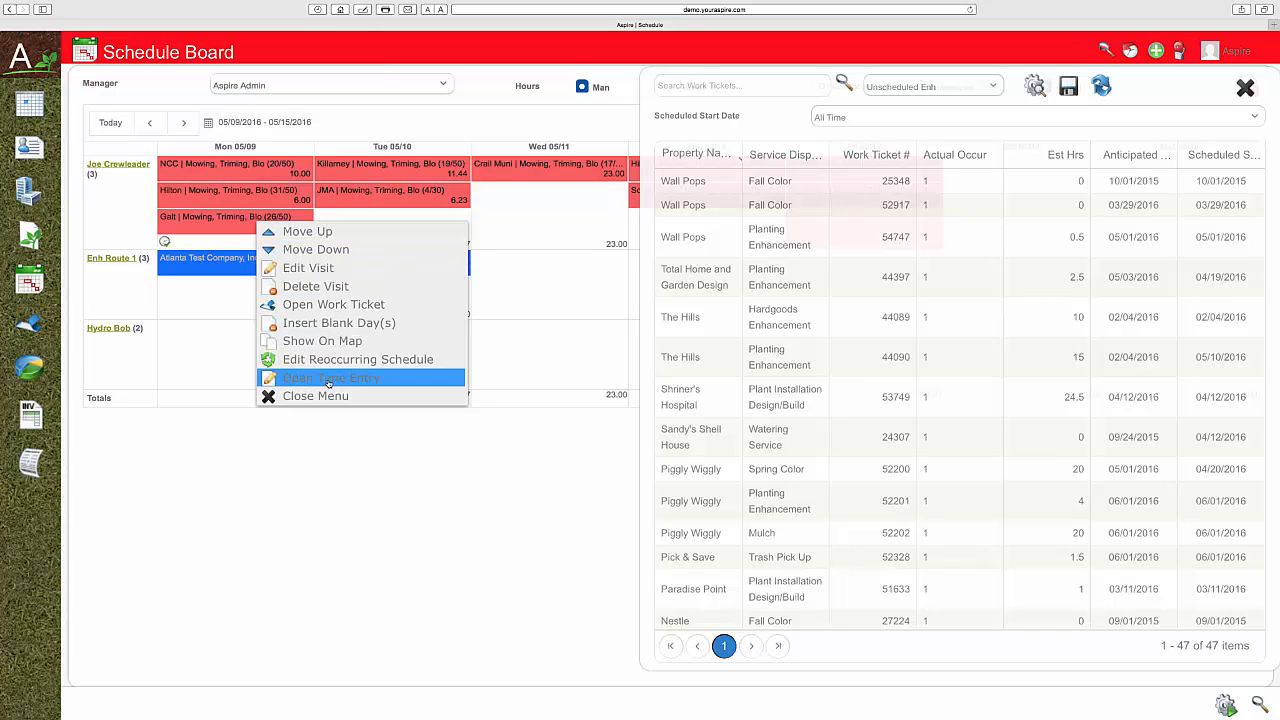
click(331, 378)
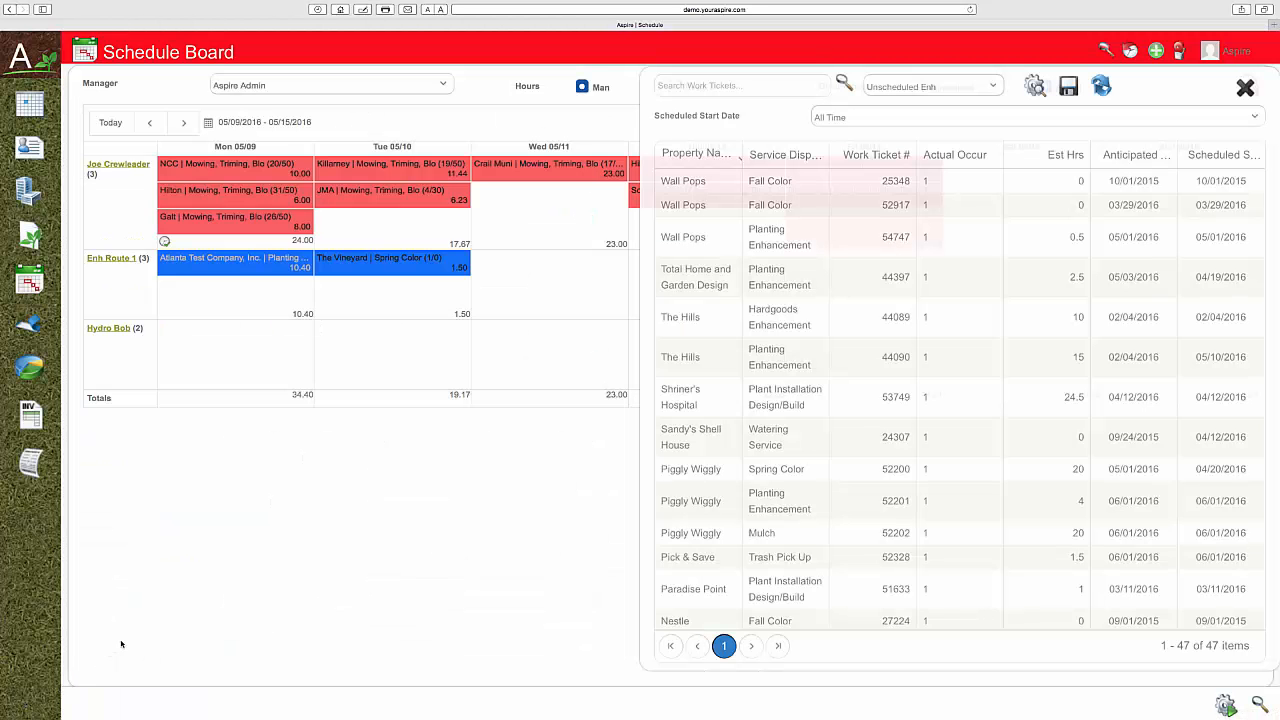
mouse_move(126, 639)
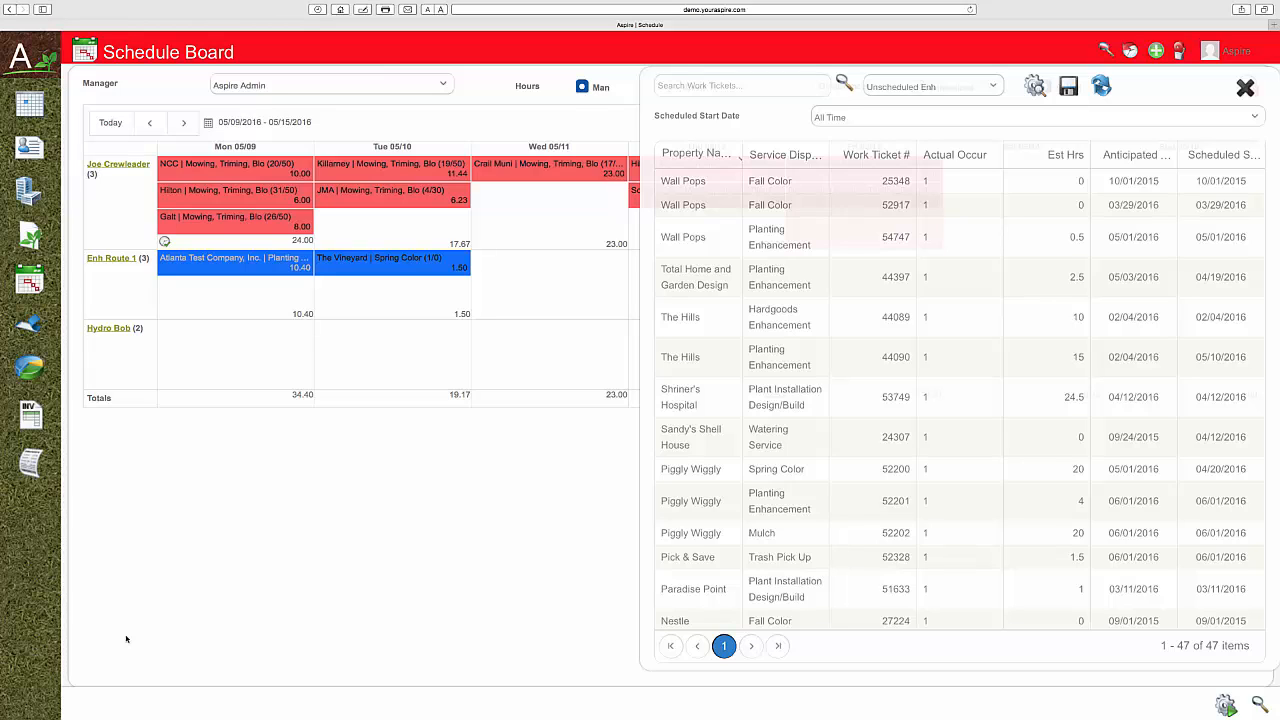
click(1245, 88)
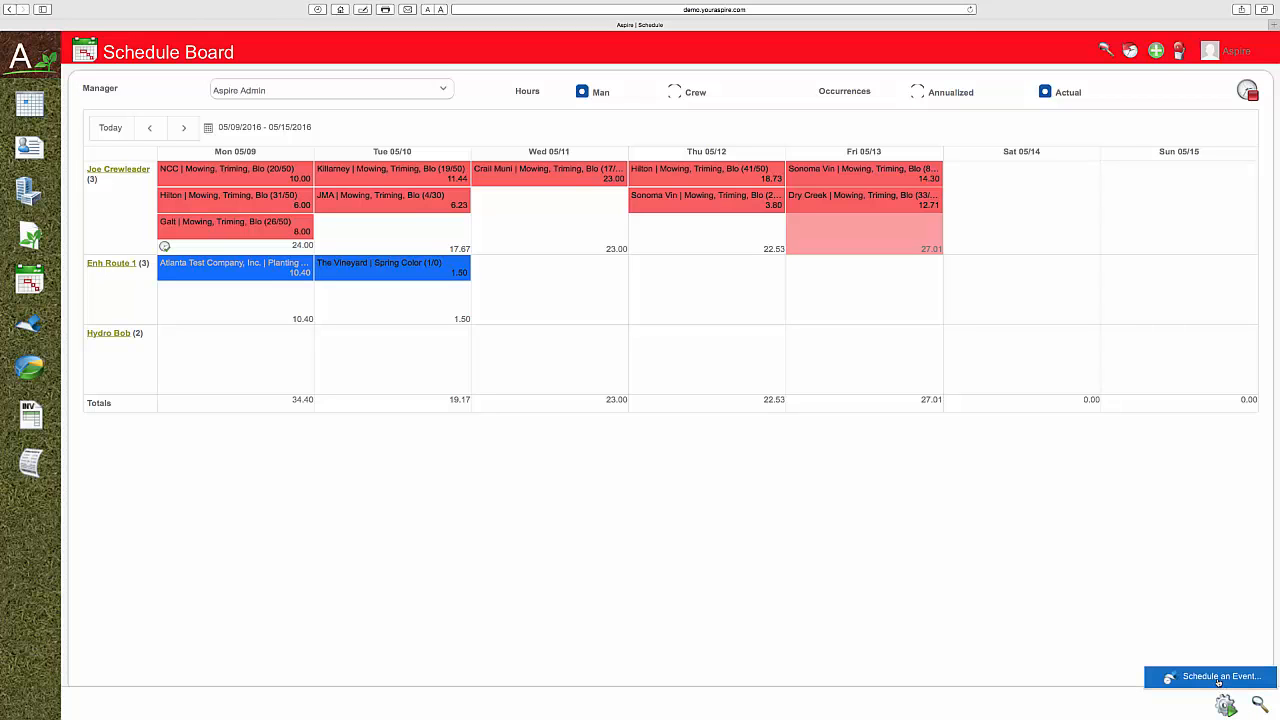
Start Schedule an Event and browse partway down the 29 snow tickets list
click(1210, 676)
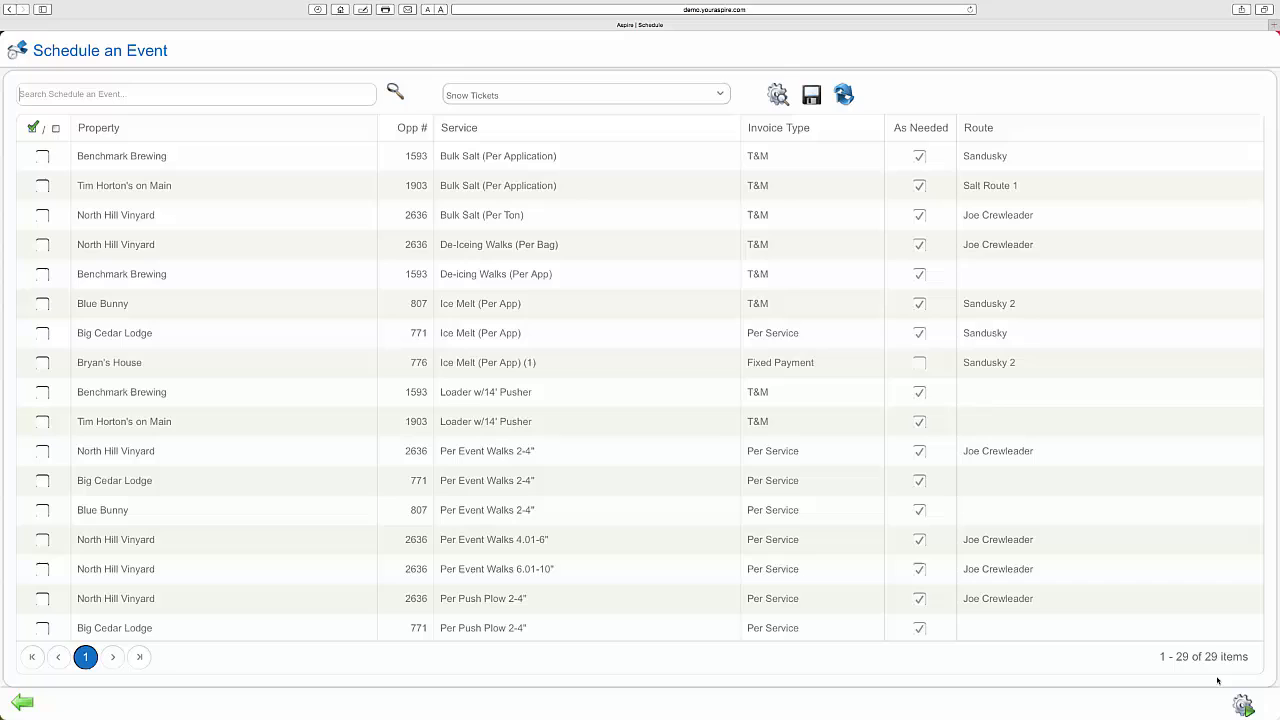
mouse_move(1063, 198)
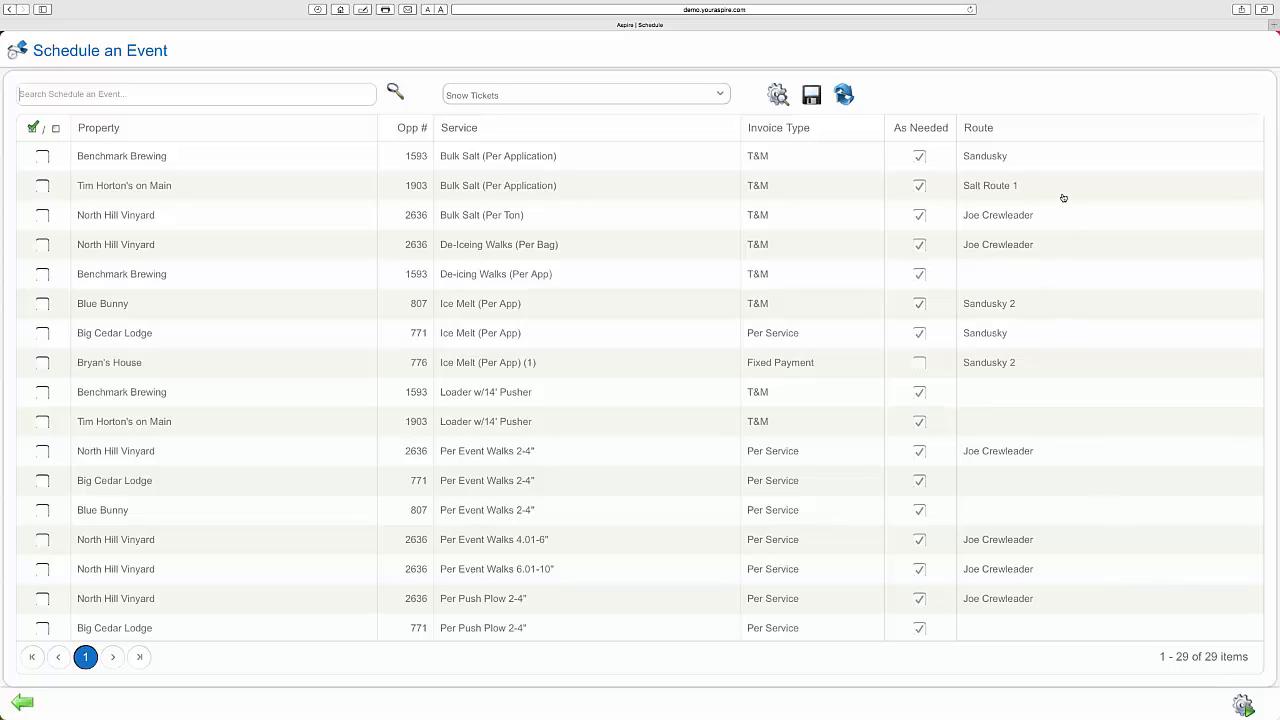
mouse_move(1057, 297)
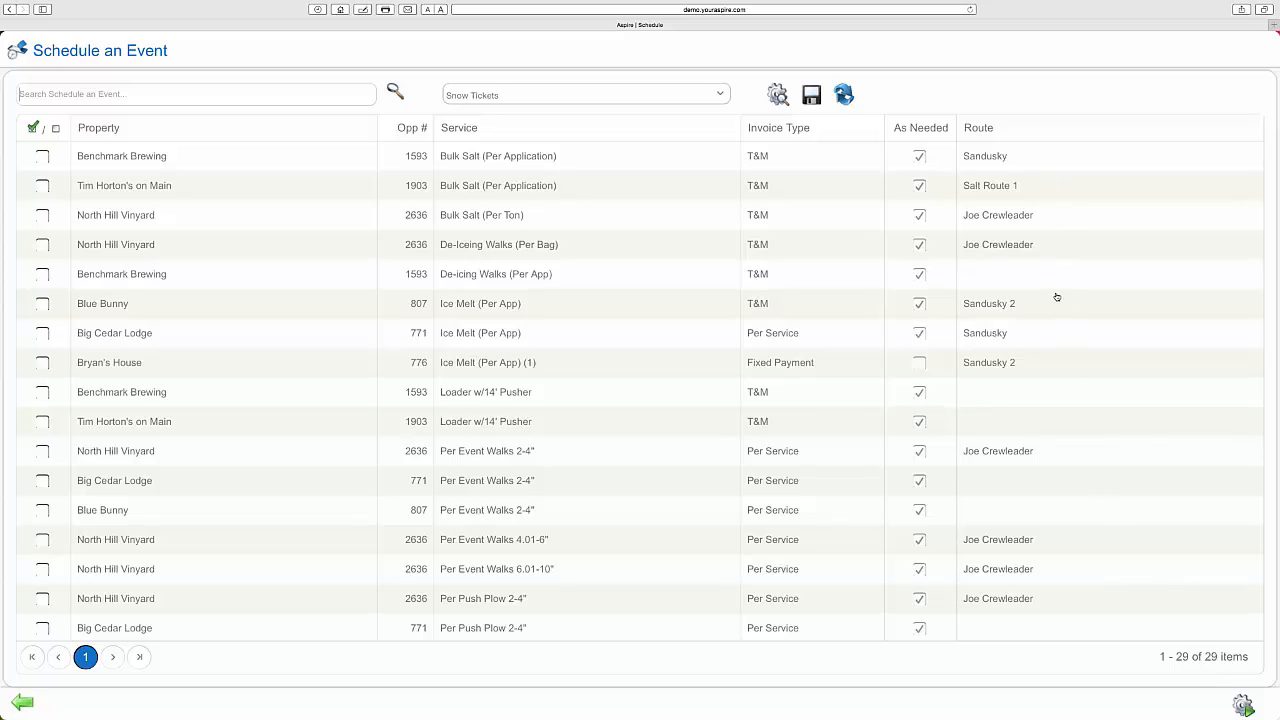
mouse_move(1050, 456)
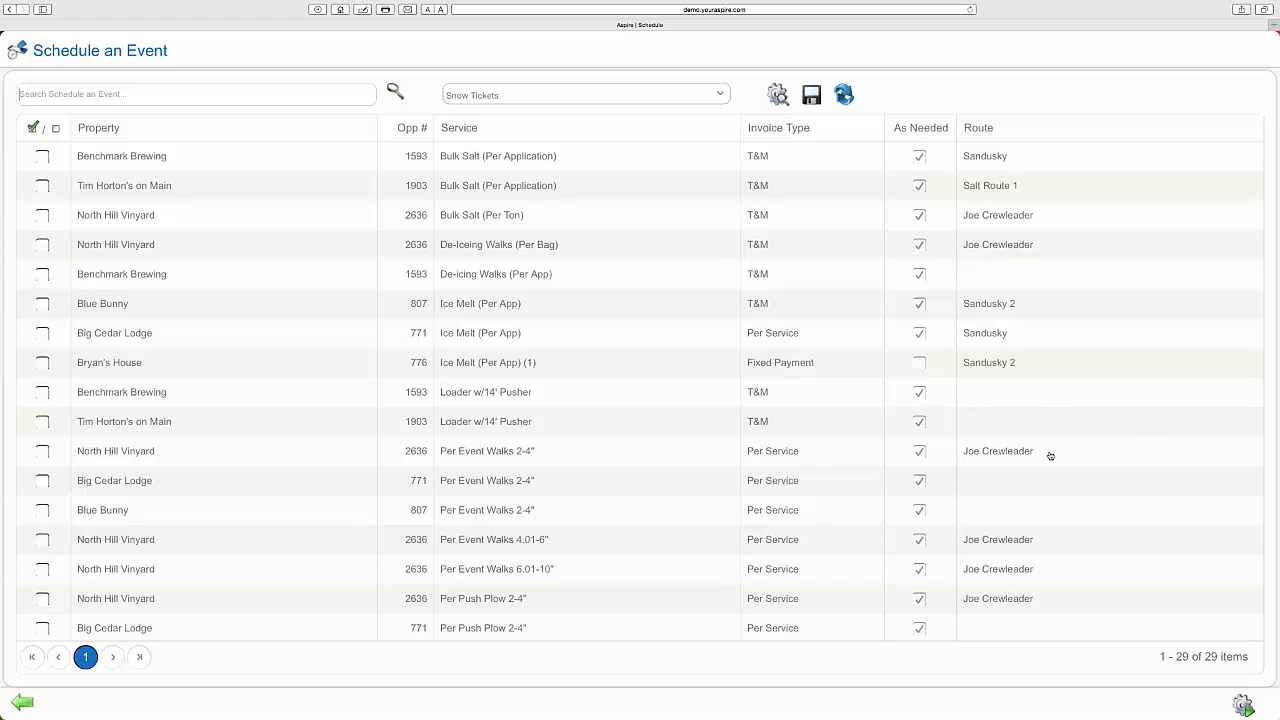
scroll(down, 3)
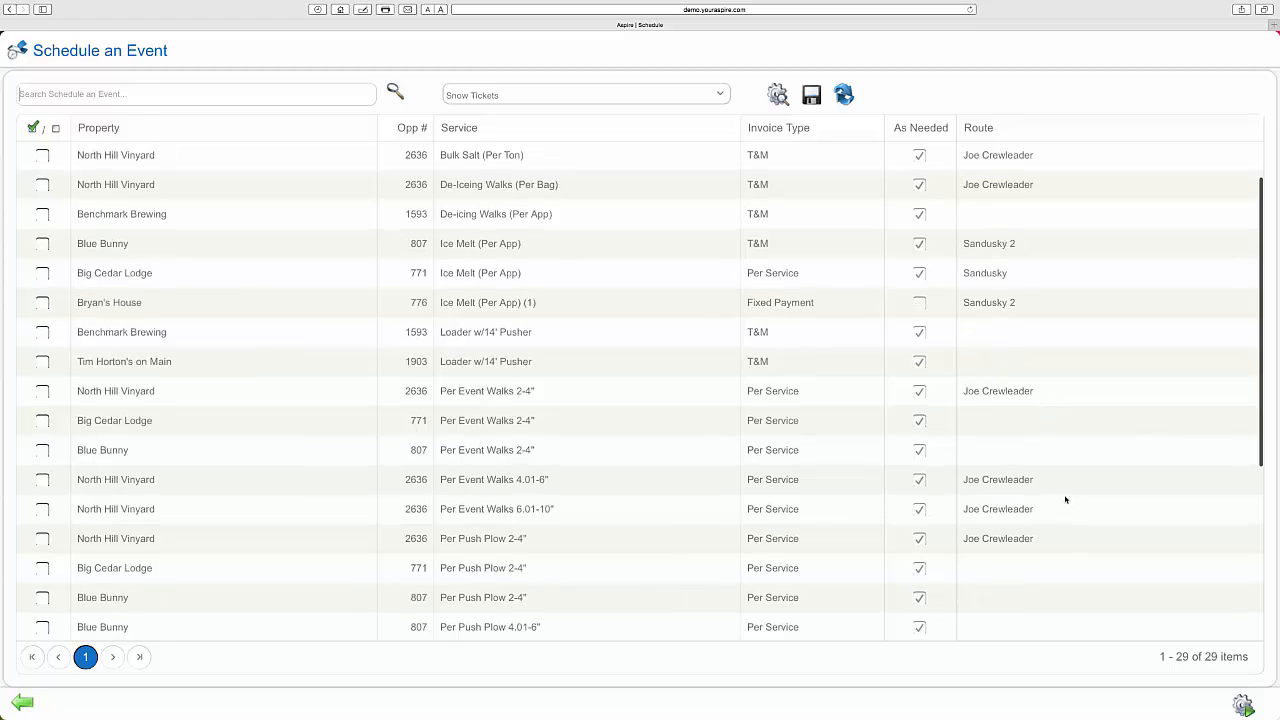
scroll(down, 3)
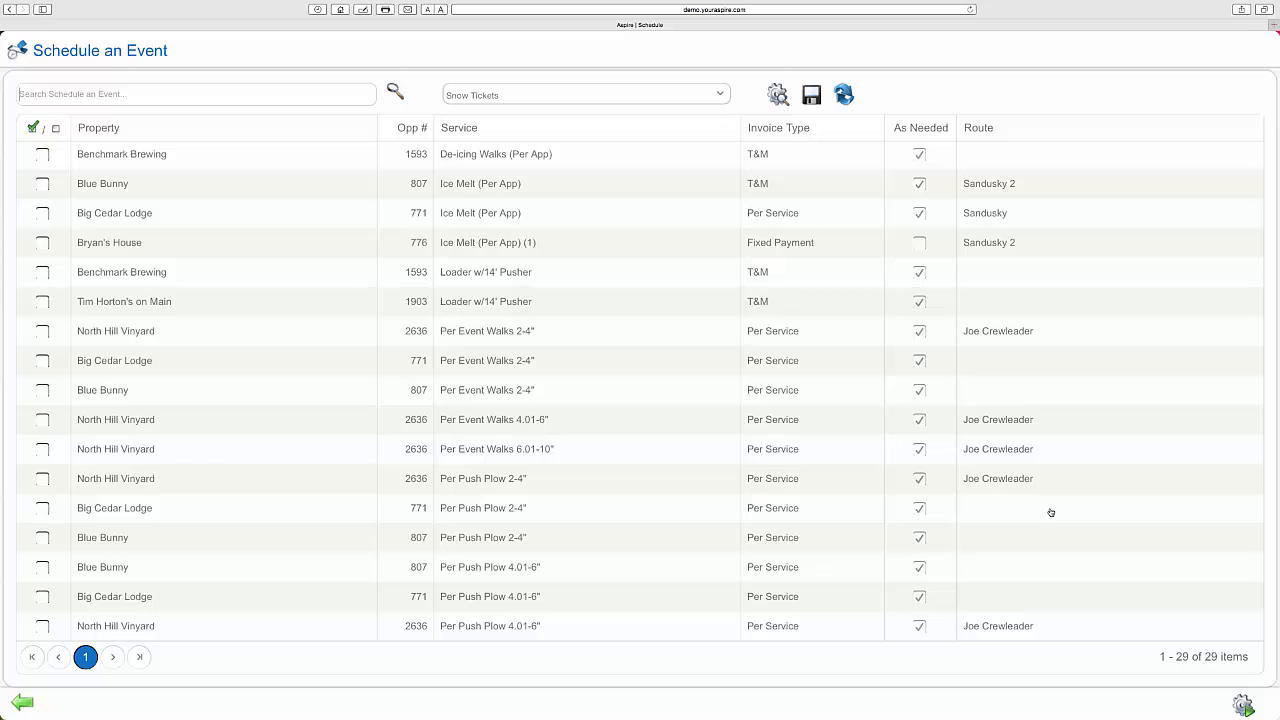
mouse_move(260, 631)
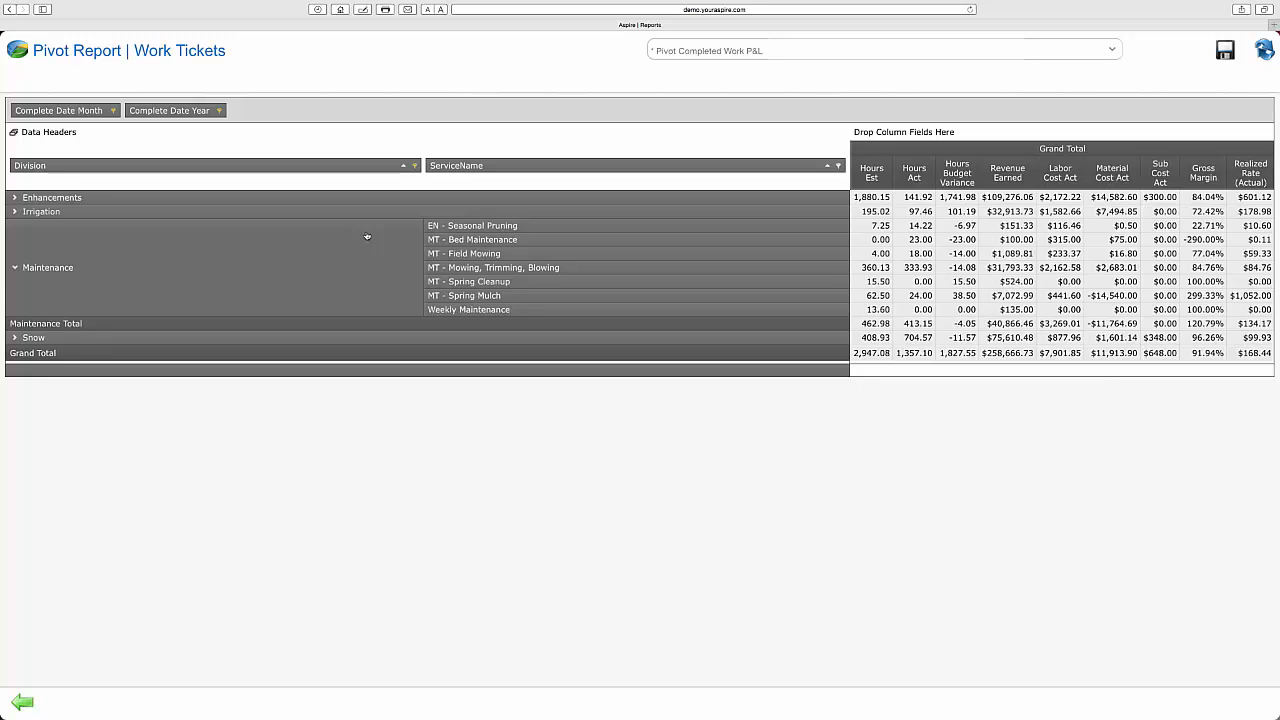
Load the Pivot Completed Work P&L report for Work Tickets from Reports
click(883, 50)
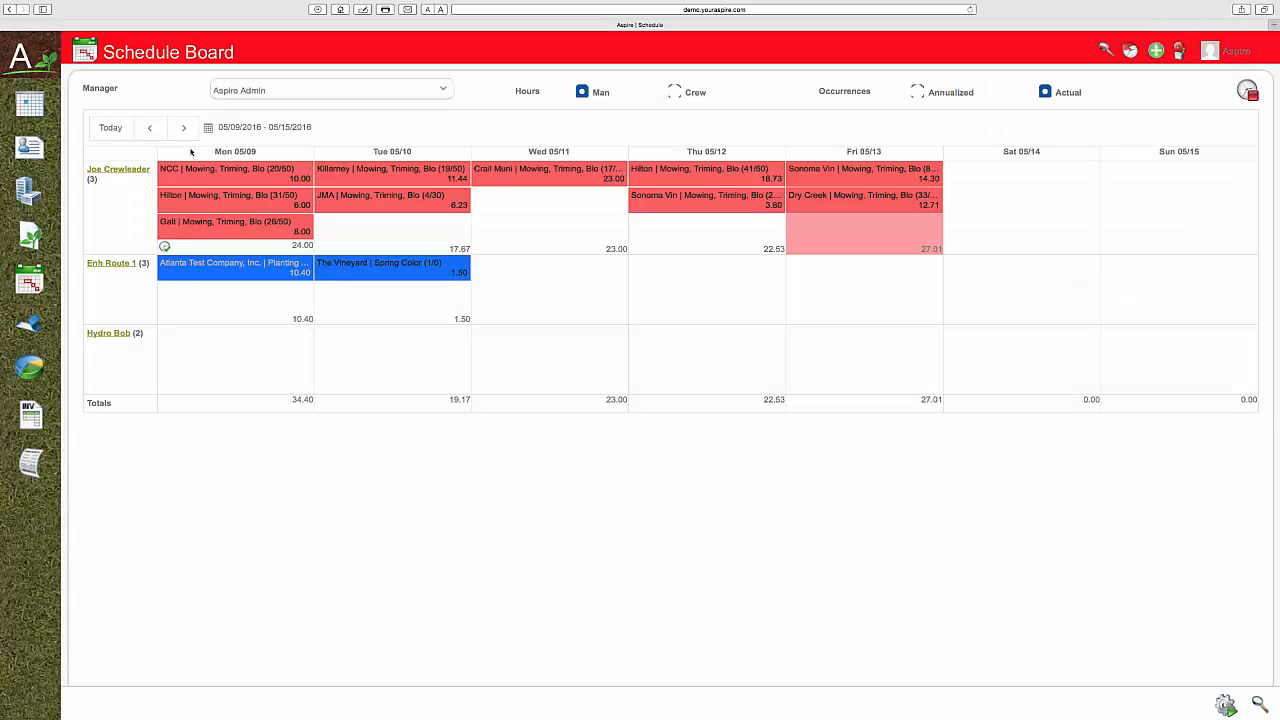
mouse_move(14, 504)
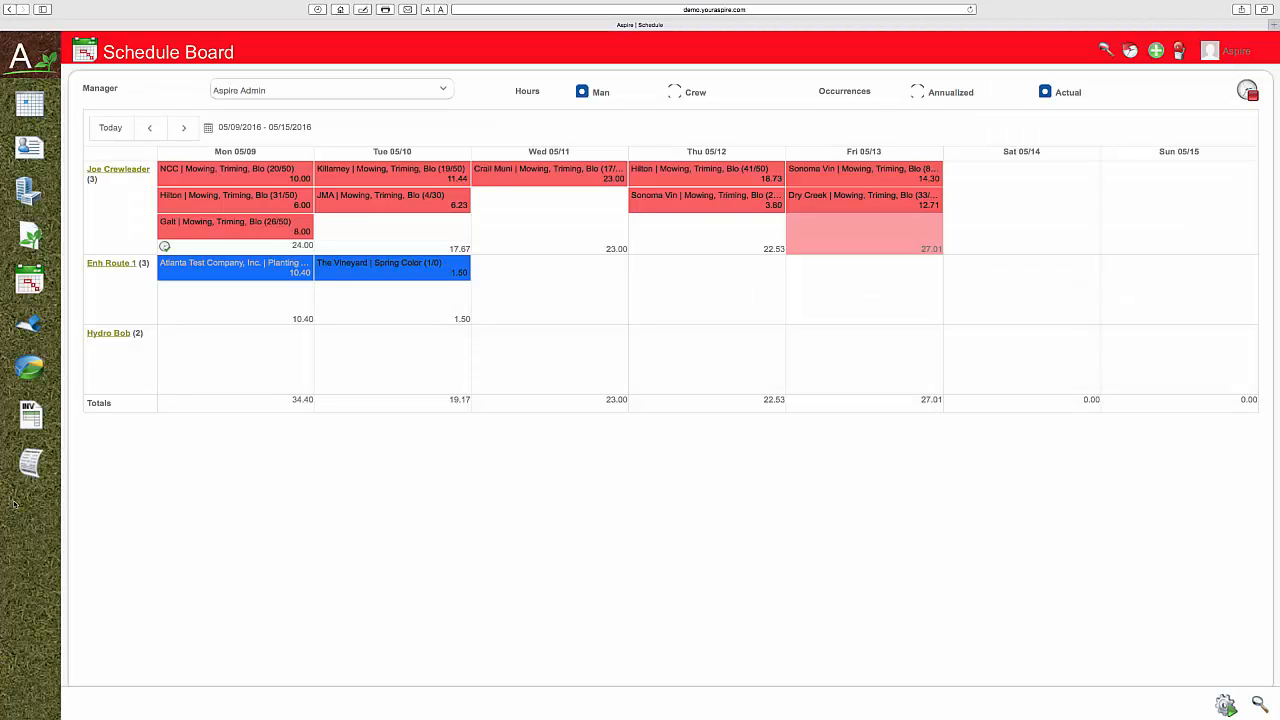